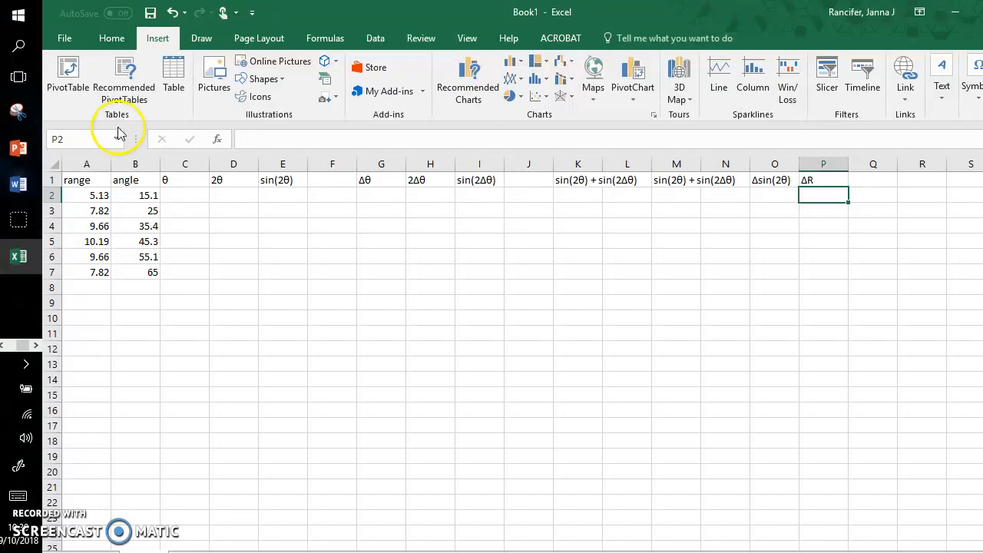
Review the range, angle and θ column headers before building the formulas.
left_click(774, 179)
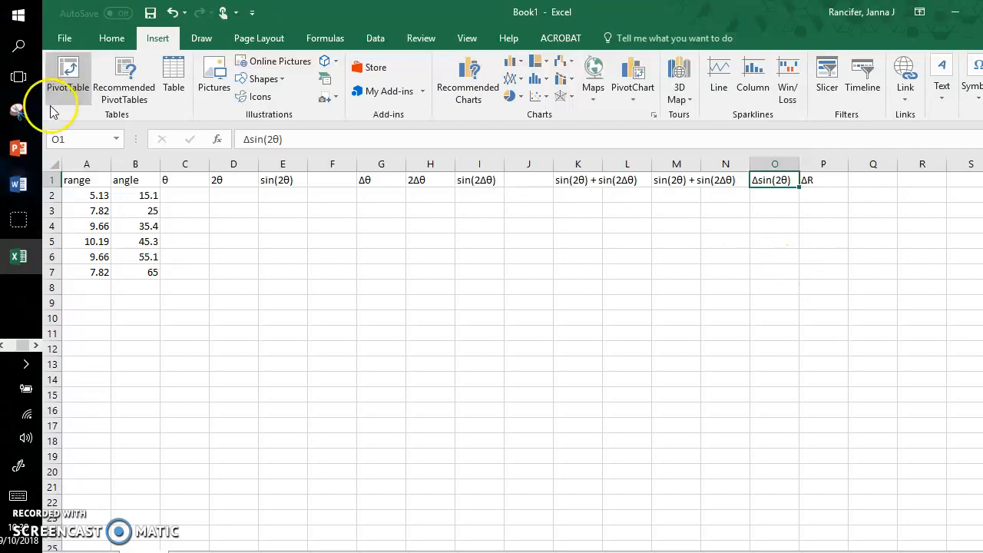
left_click(86, 180)
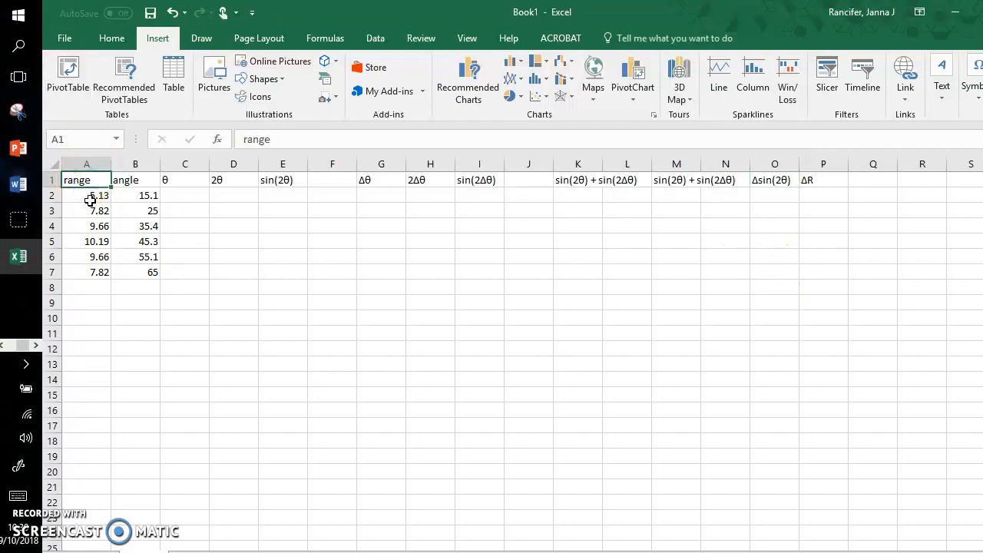
left_click(136, 180)
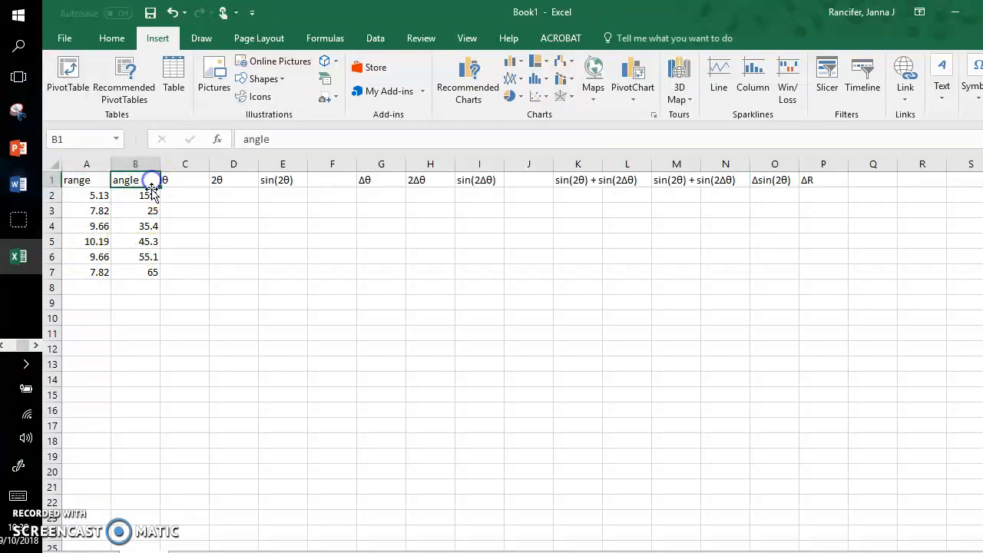
mouse_move(191, 215)
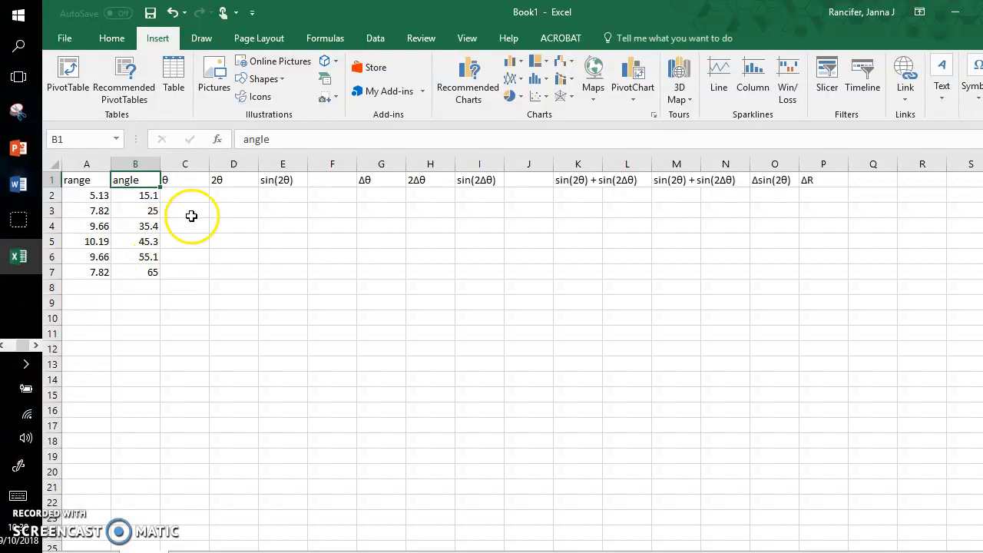
left_click(184, 180)
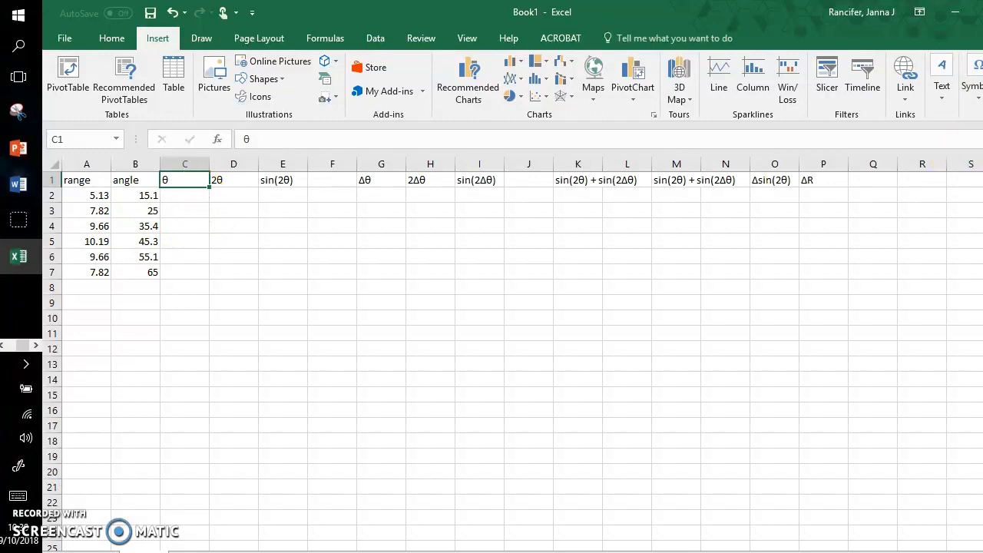
Convert each angle to radians with =RADIANS(B2) in C2 and fill it down to C7.
left_click(185, 195)
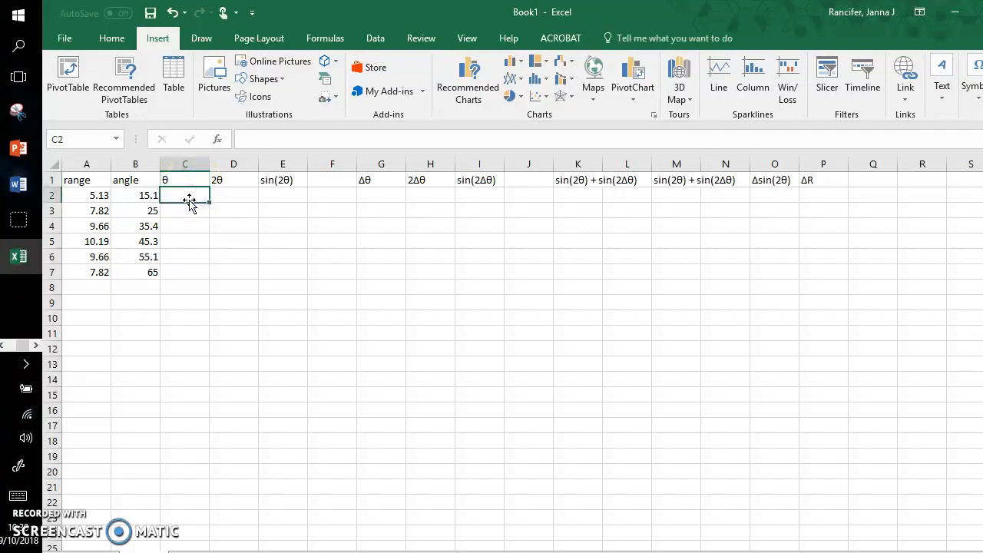
type("=radians")
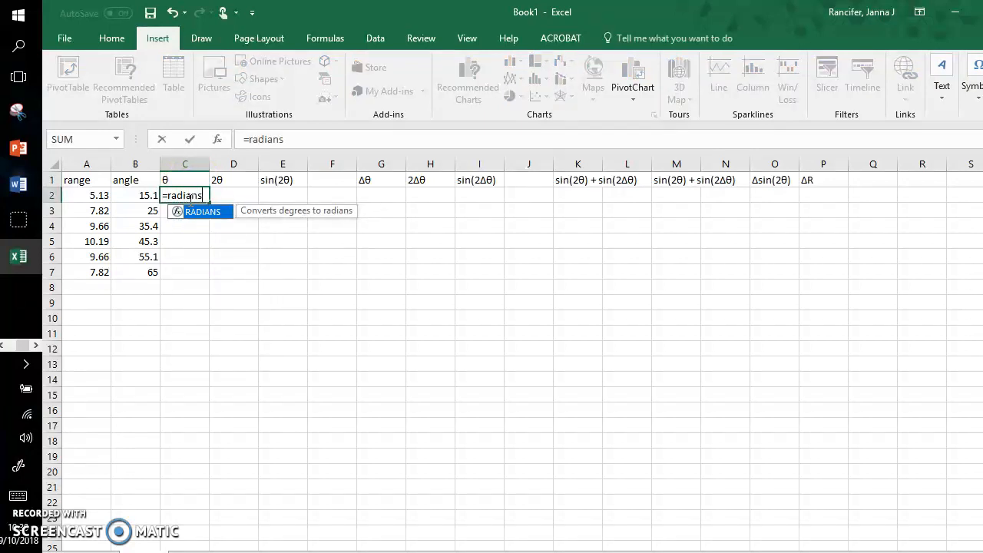
left_click(135, 195)
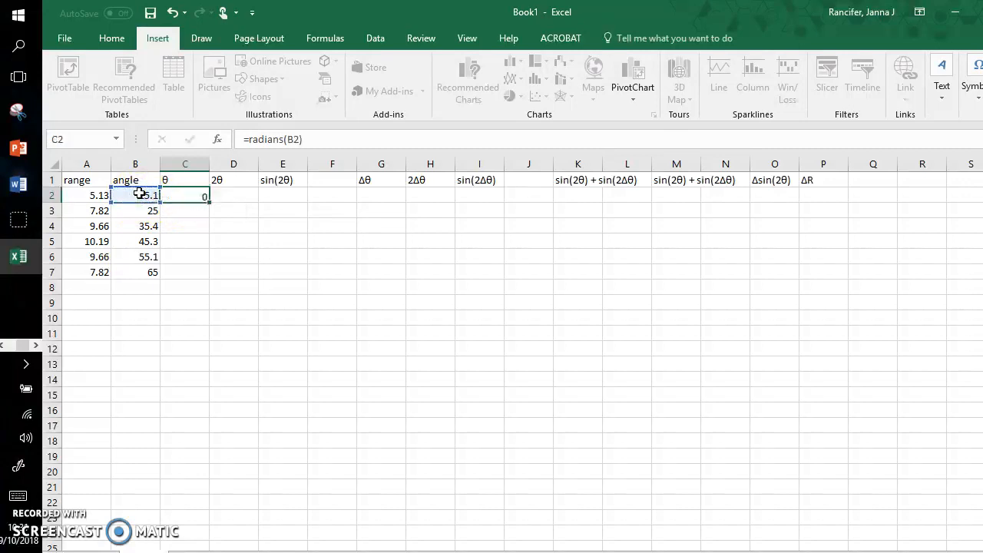
key("Return")
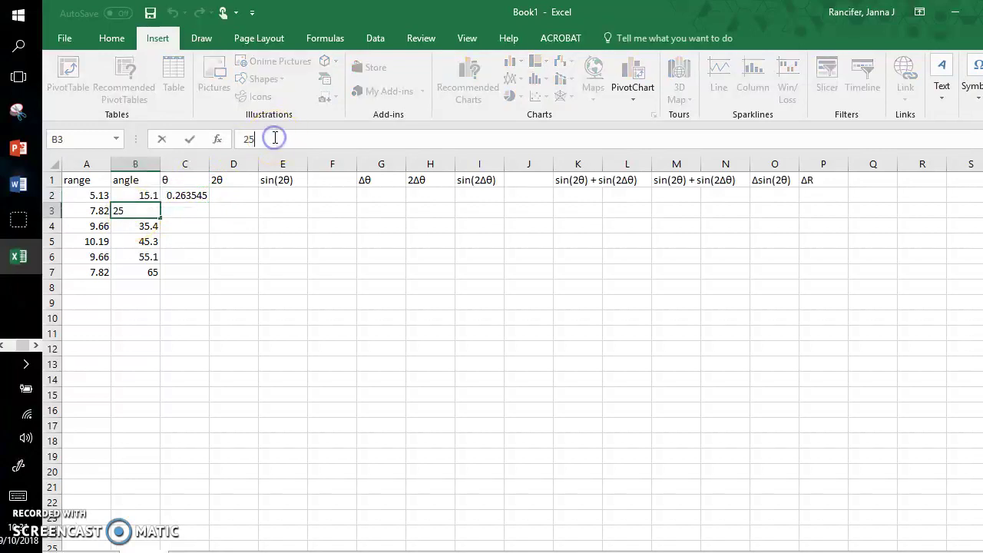
key("Return")
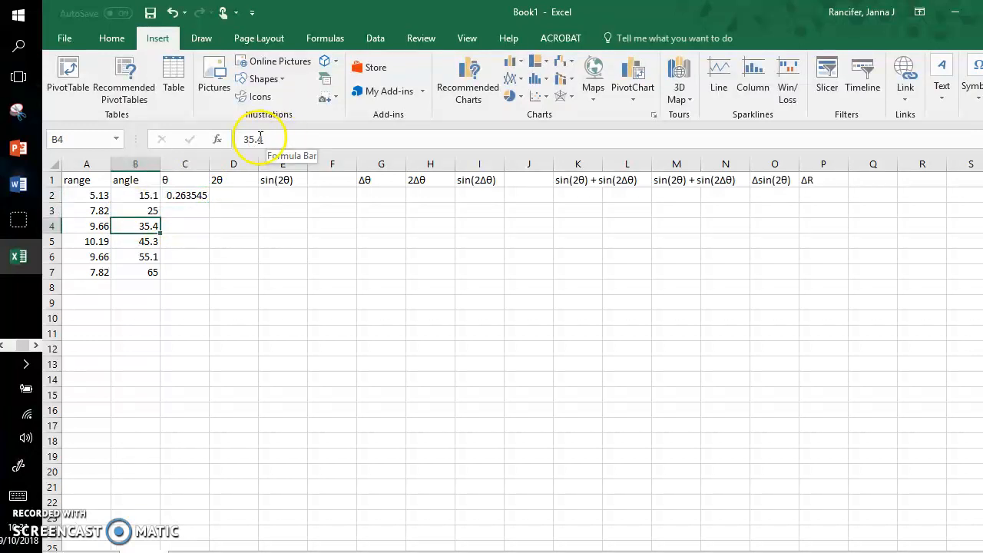
left_click(185, 193)
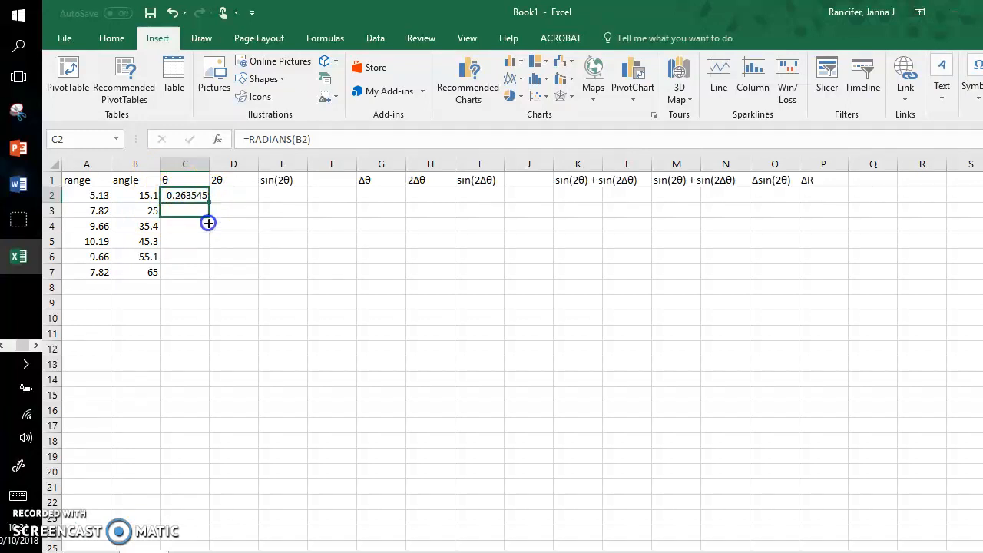
left_click_drag(209, 203, 206, 277)
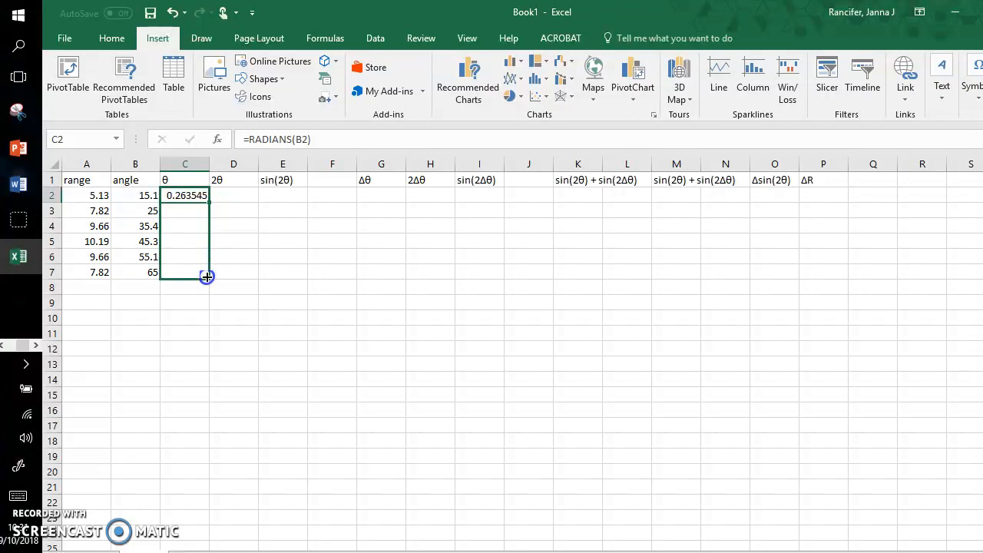
left_click_drag(206, 276, 184, 272)
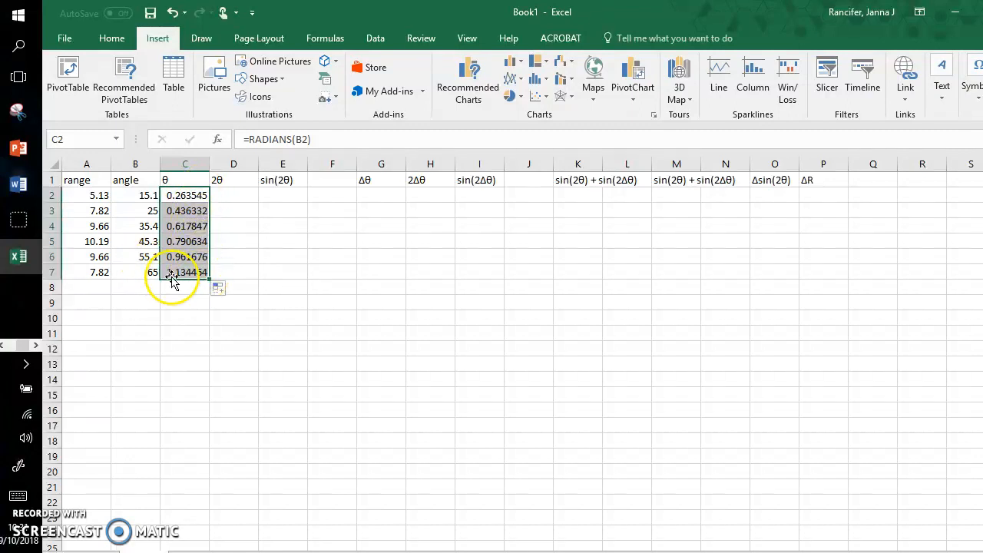
Double each radian value with =2*C2 in D2 and fill it down to D7.
left_click(234, 194)
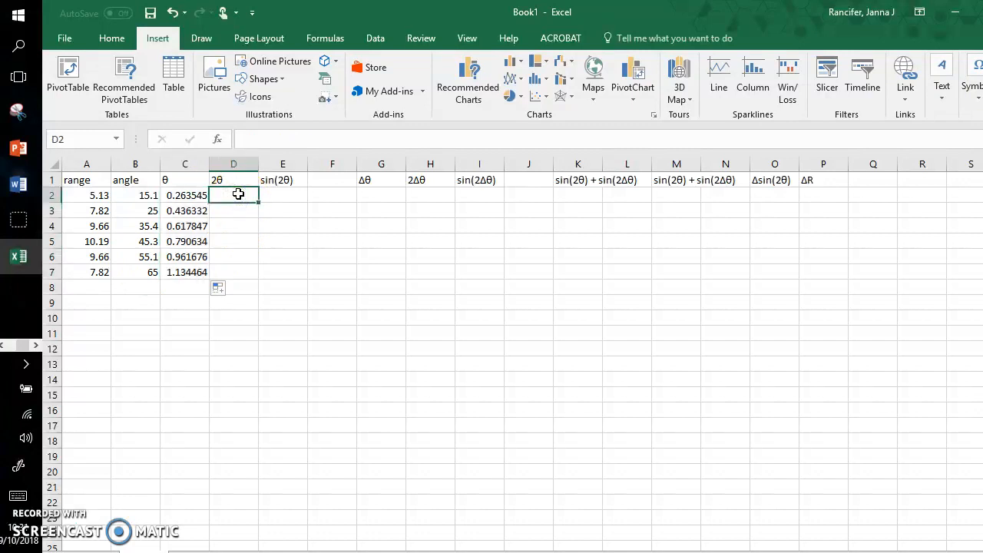
type("=")
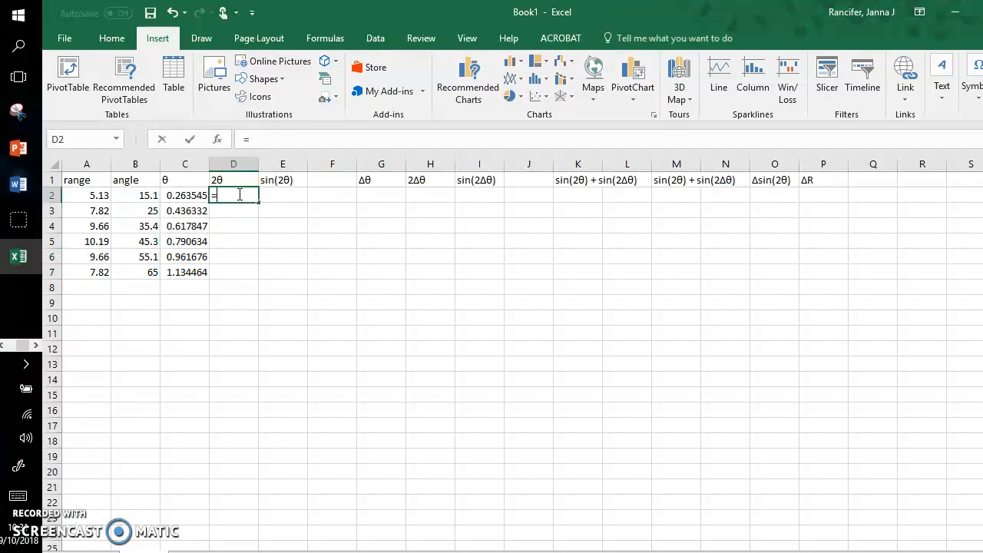
type("2*C2")
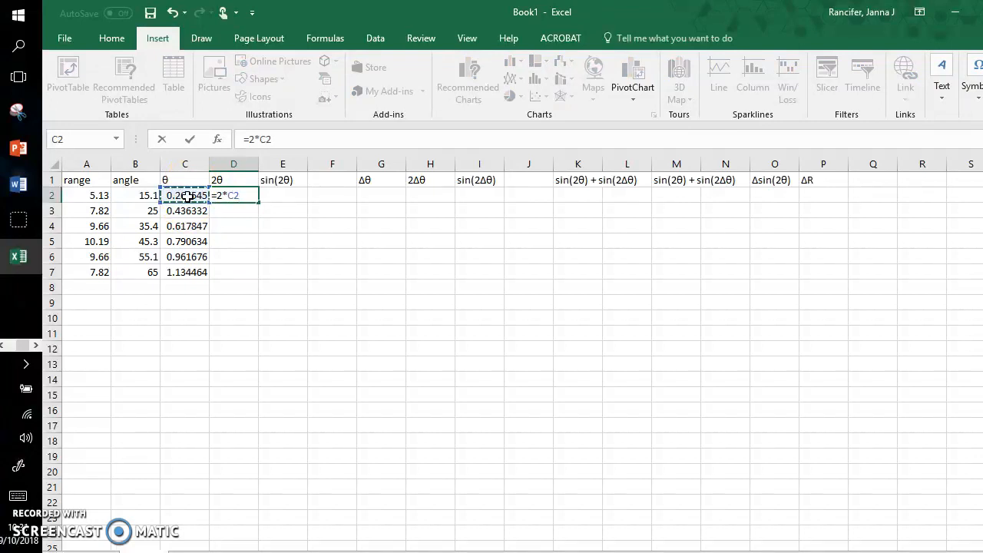
key("Return")
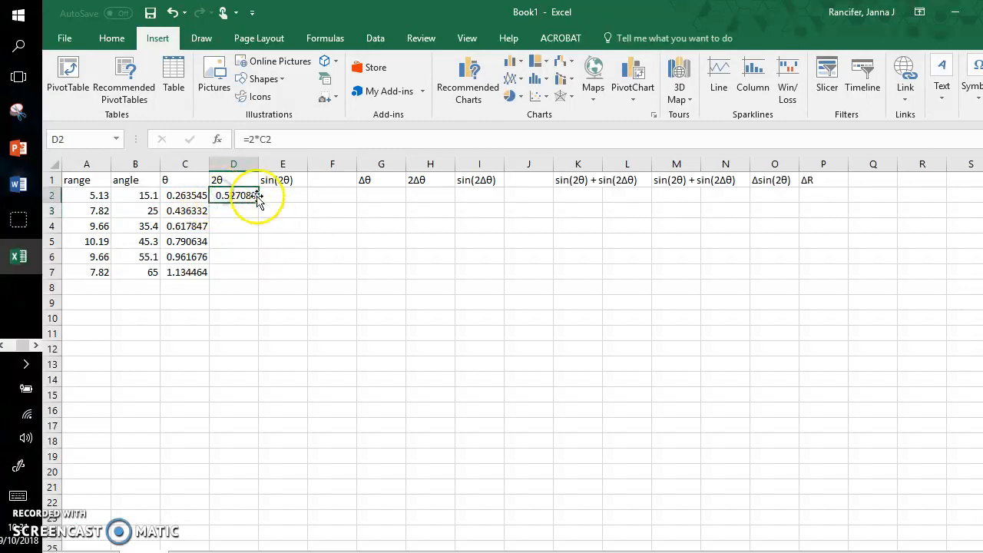
left_click_drag(258, 202, 254, 274)
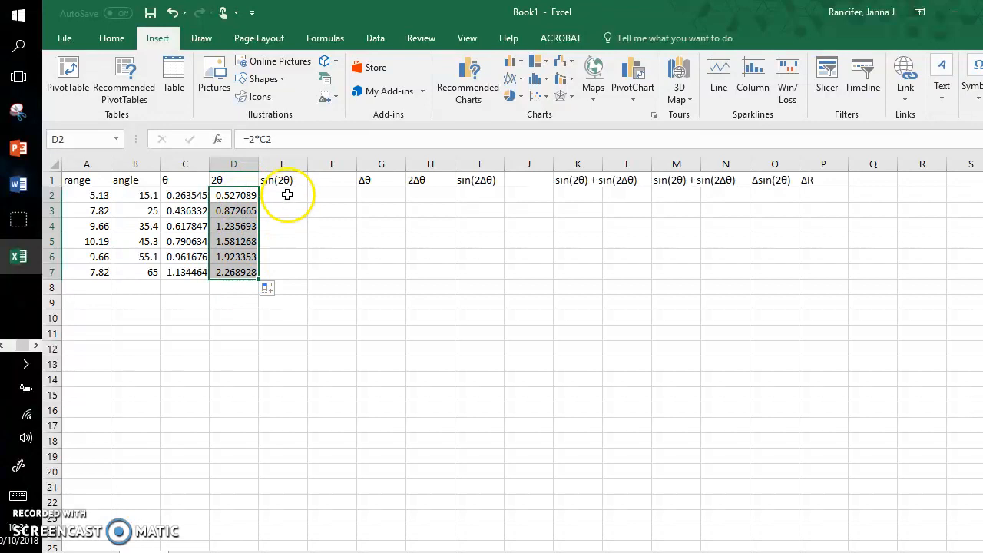
Compute =SIN(D2) in E2 and fill the sin(2θ) column down to E7.
left_click(282, 194)
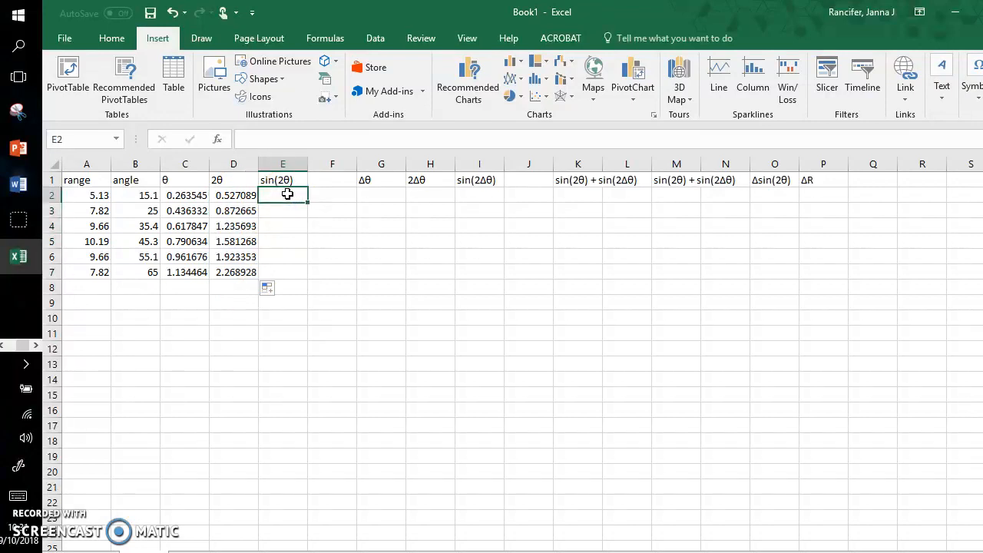
type("=sin(D2")
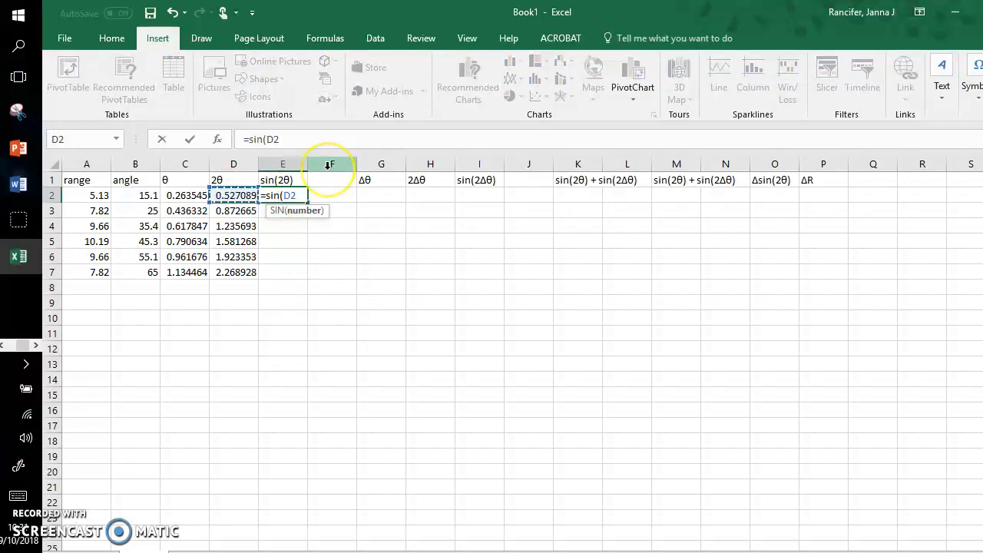
key("Return")
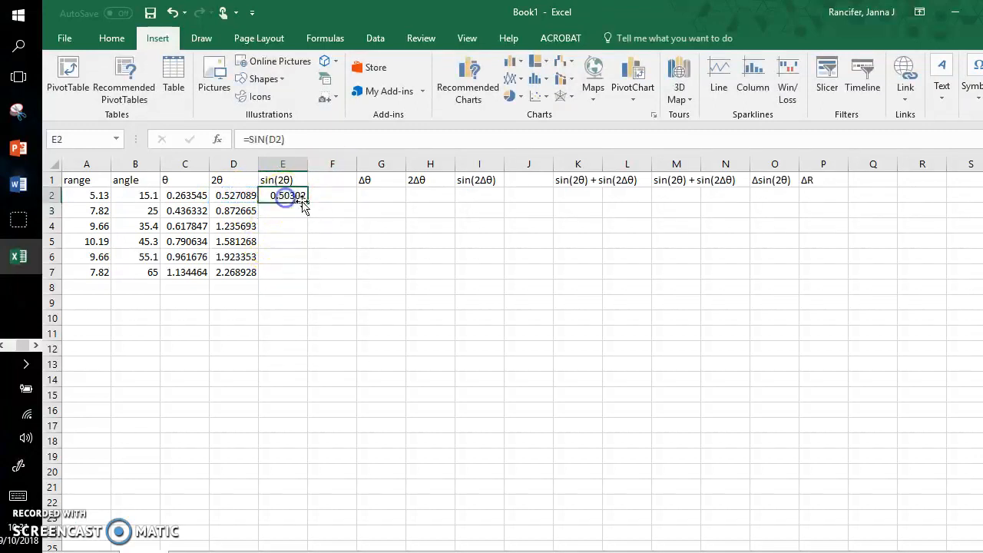
left_click_drag(283, 195, 283, 272)
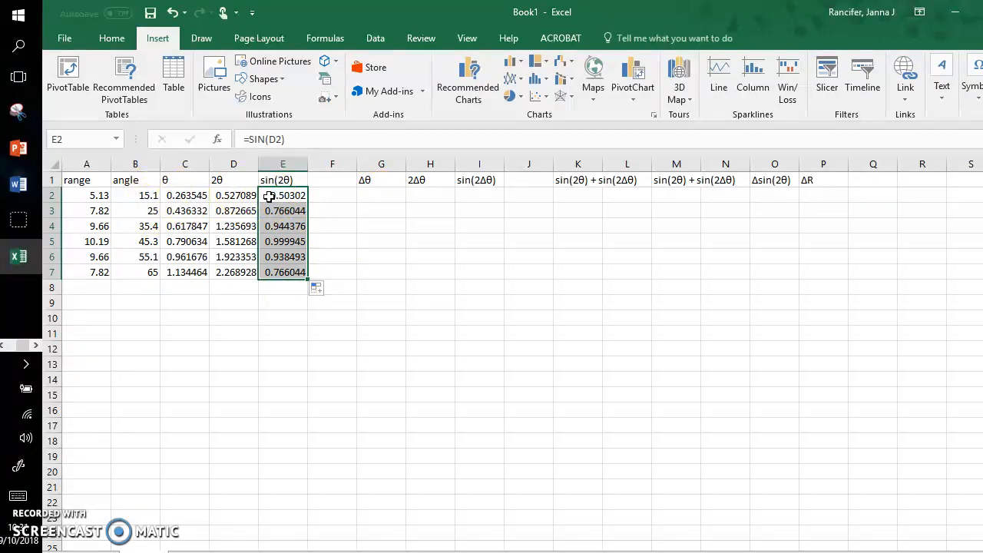
left_click(381, 195)
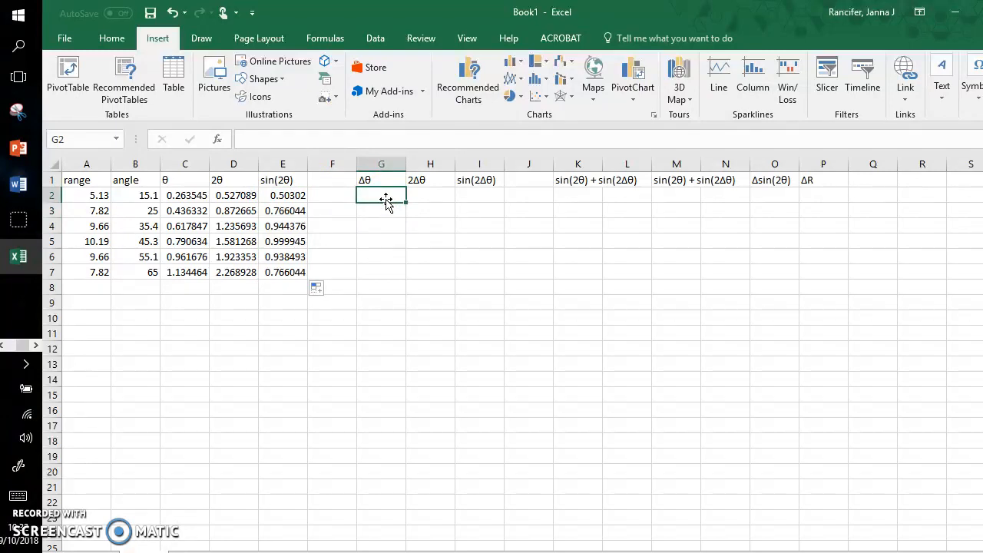
Enter Δθ as =RADIANS(0.1) in G2, 2Δθ as =2*G2 in H2, and start sin(2Δθ) in I2.
type("=radian")
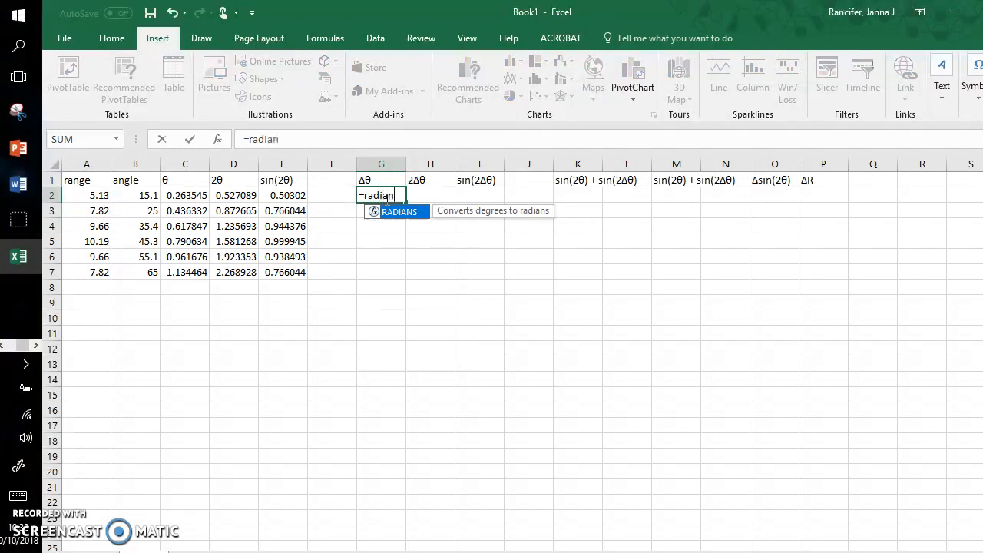
type("s(0.1")
left_click(430, 195)
type("=")
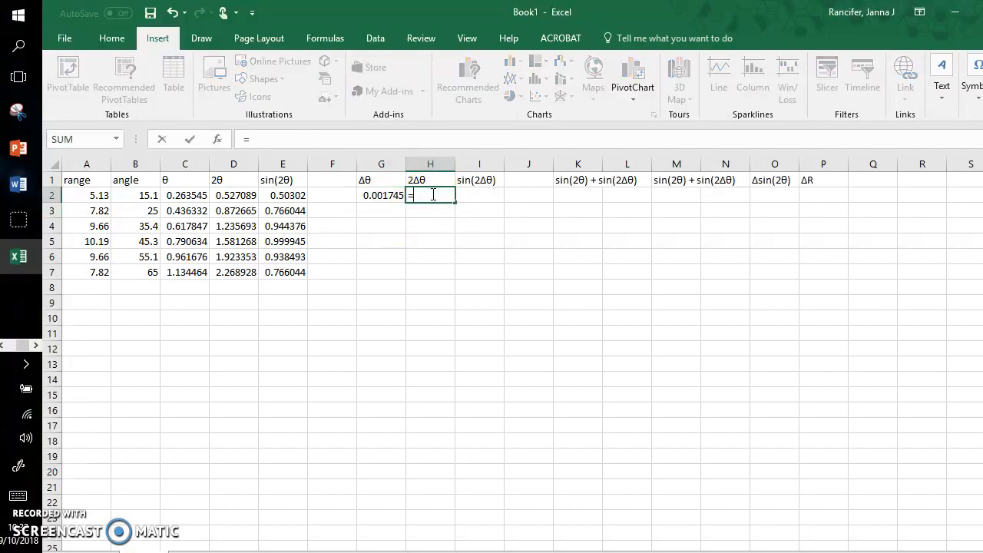
type("2")
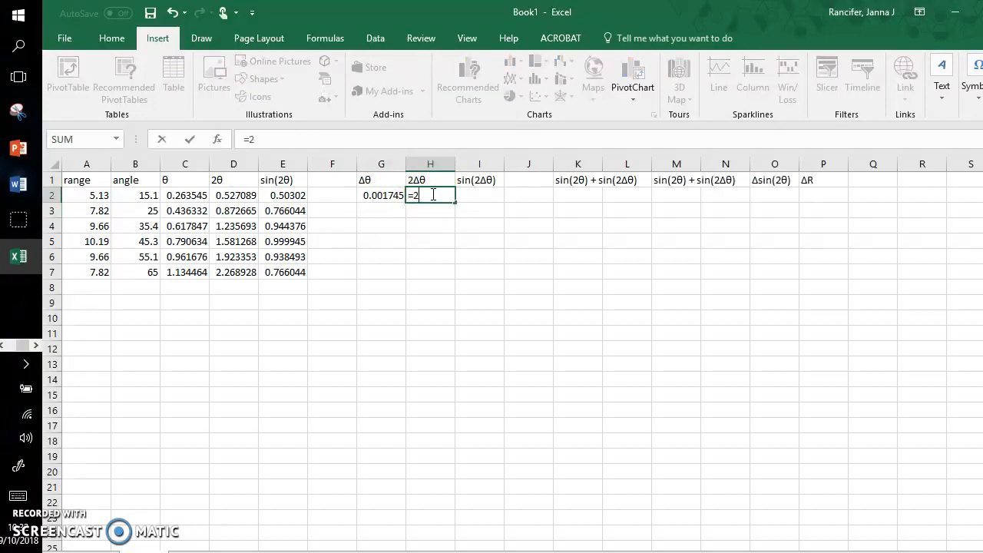
key("Return")
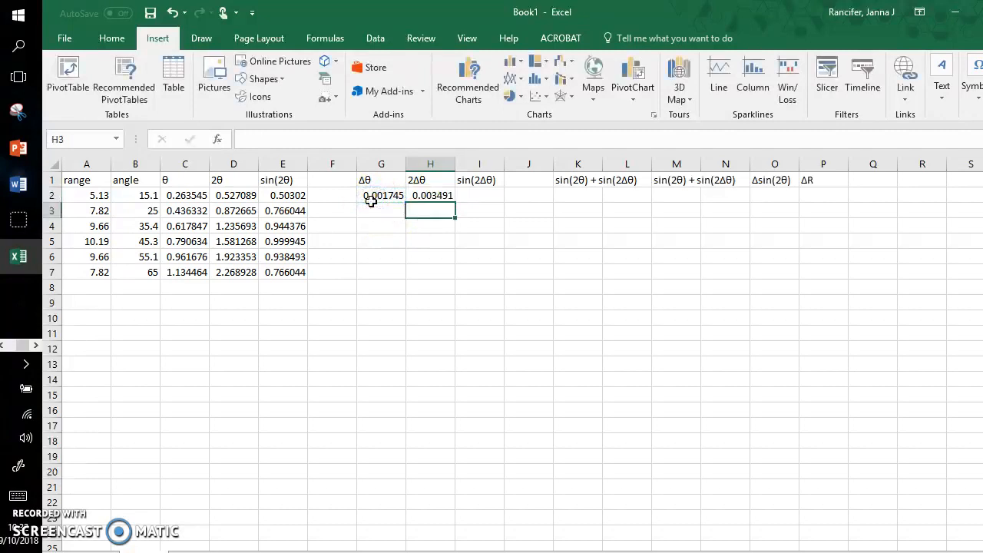
left_click(480, 195)
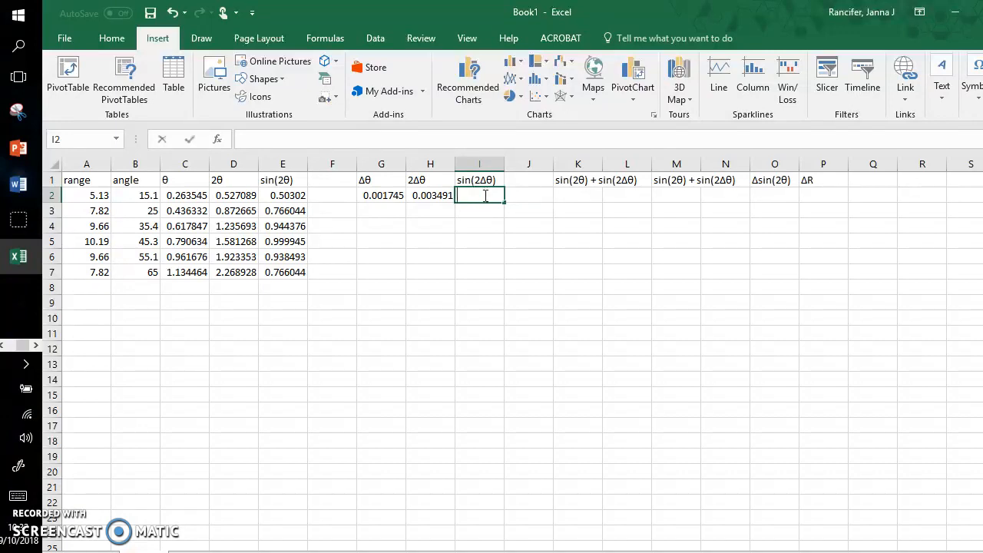
type("=sin(")
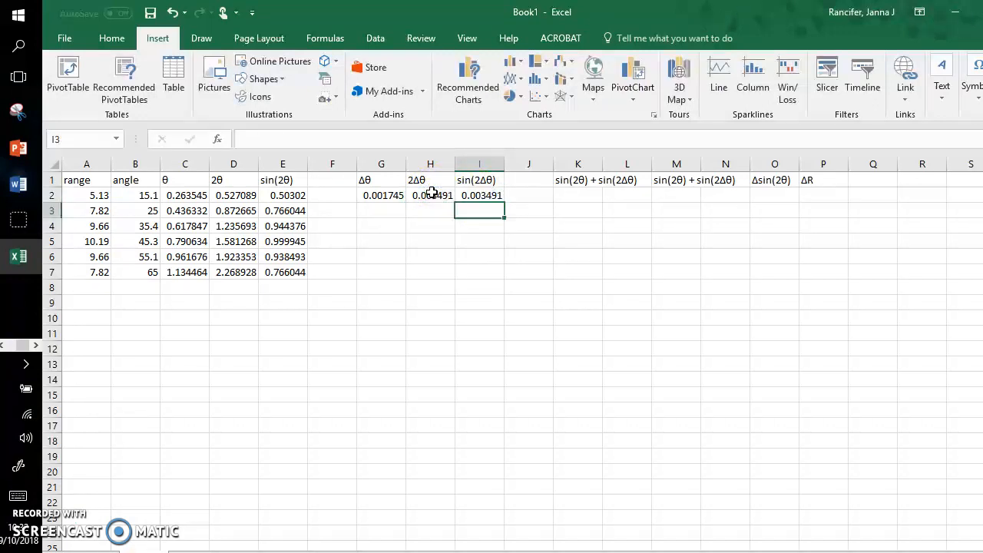
mouse_move(513, 138)
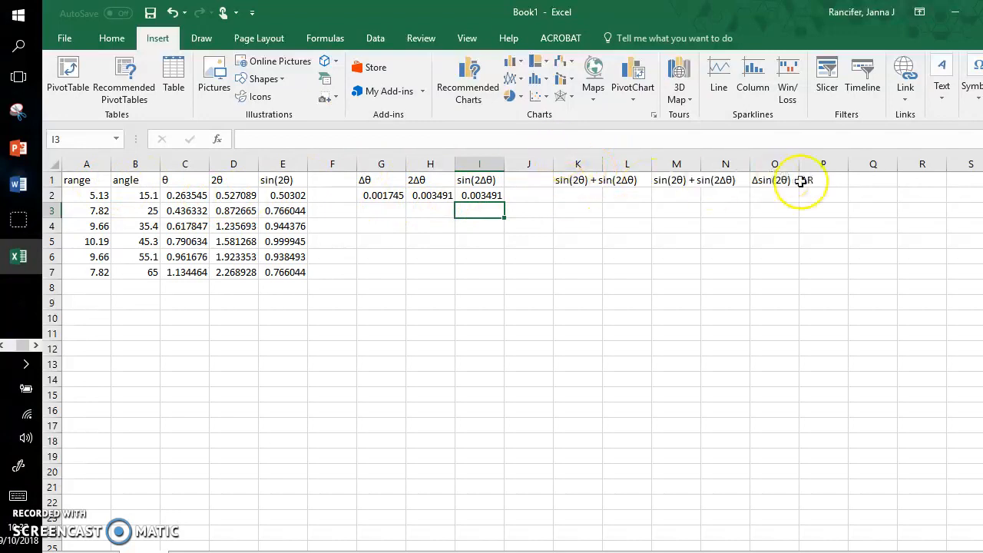
left_click(774, 195)
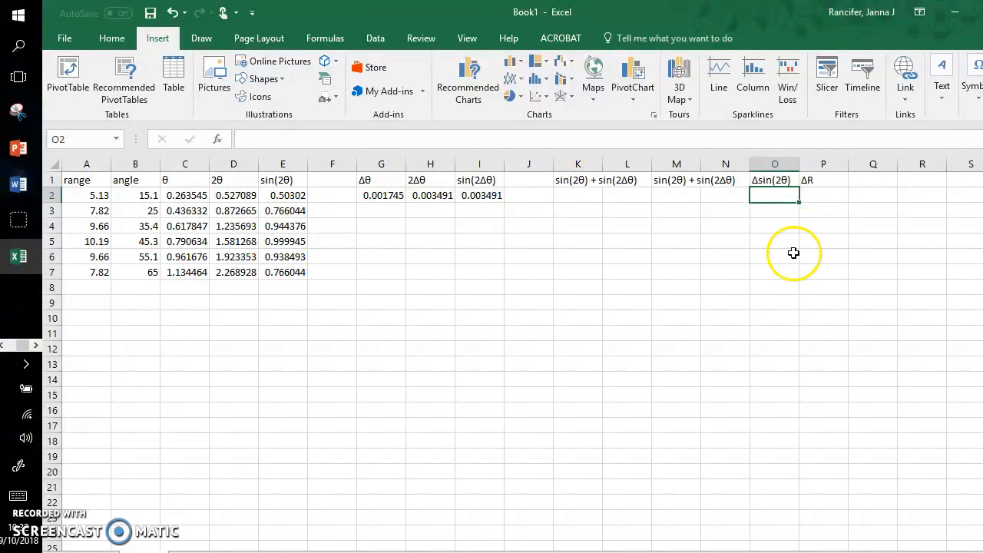
mouse_move(785, 298)
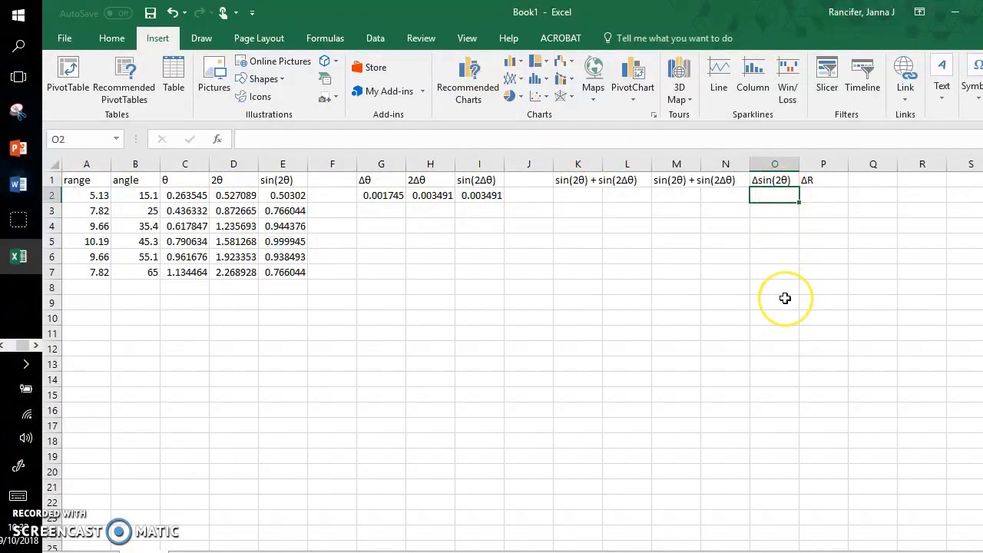
mouse_move(688, 158)
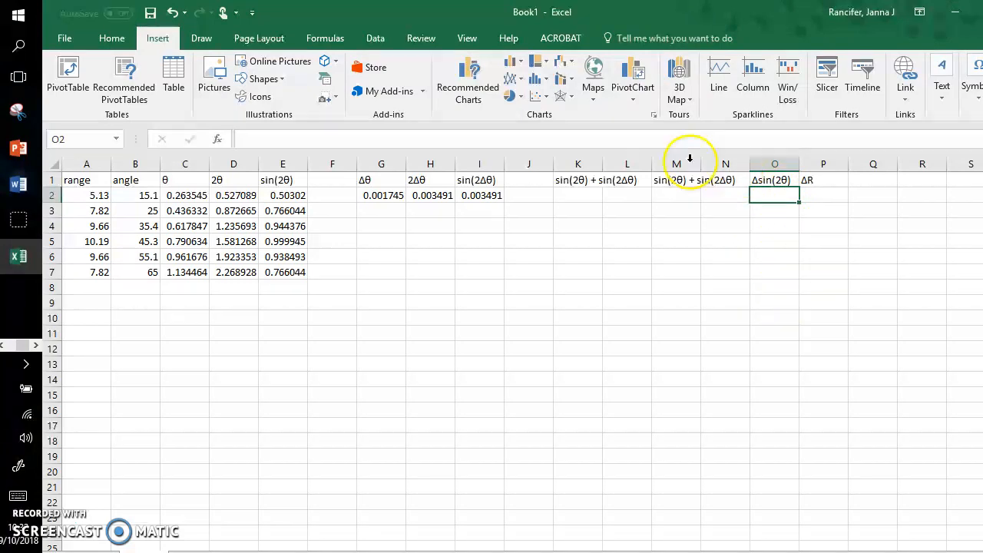
left_click(578, 180)
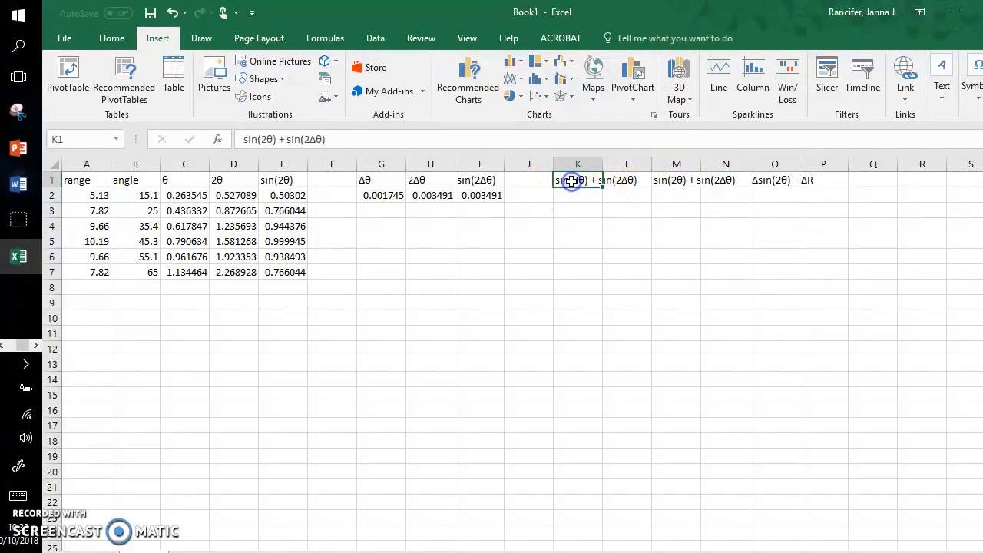
mouse_move(253, 145)
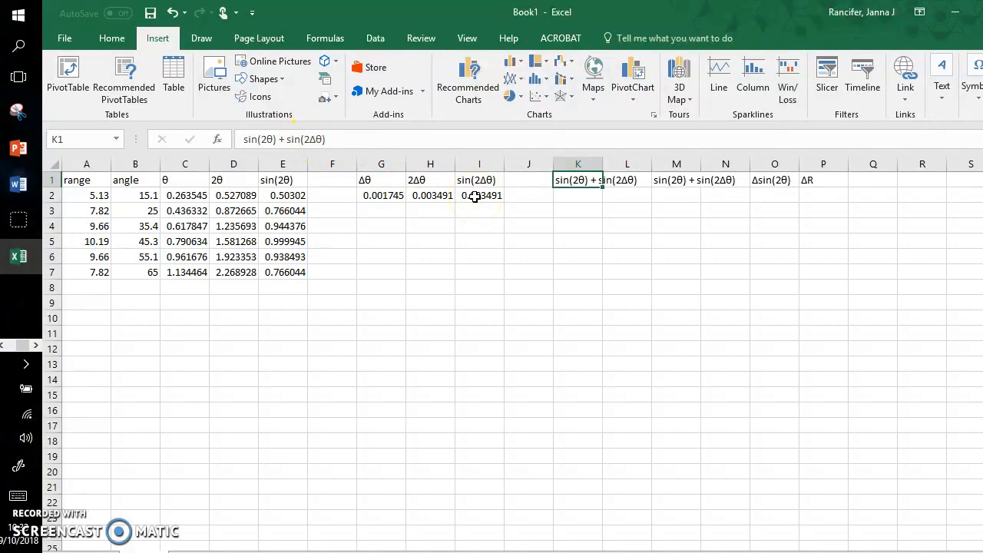
Enter the sum =E2+I2 in K2, adding sin(2θ) to sin(2Δθ).
left_click(577, 195)
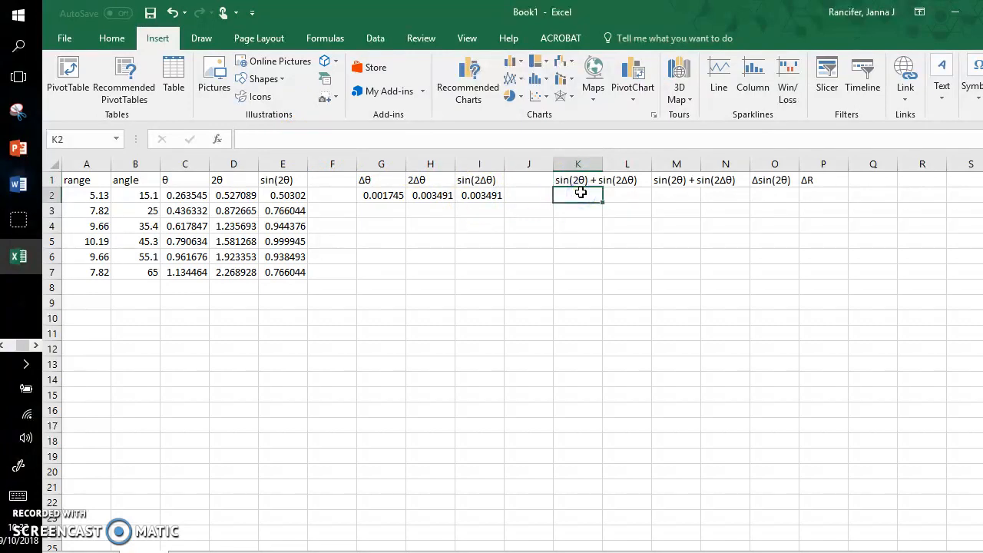
type("=")
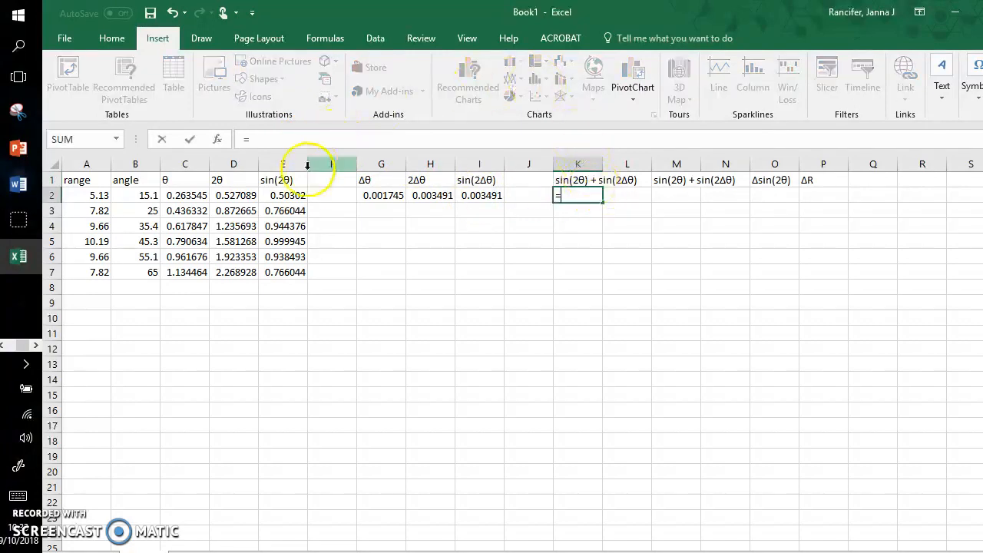
left_click(283, 195)
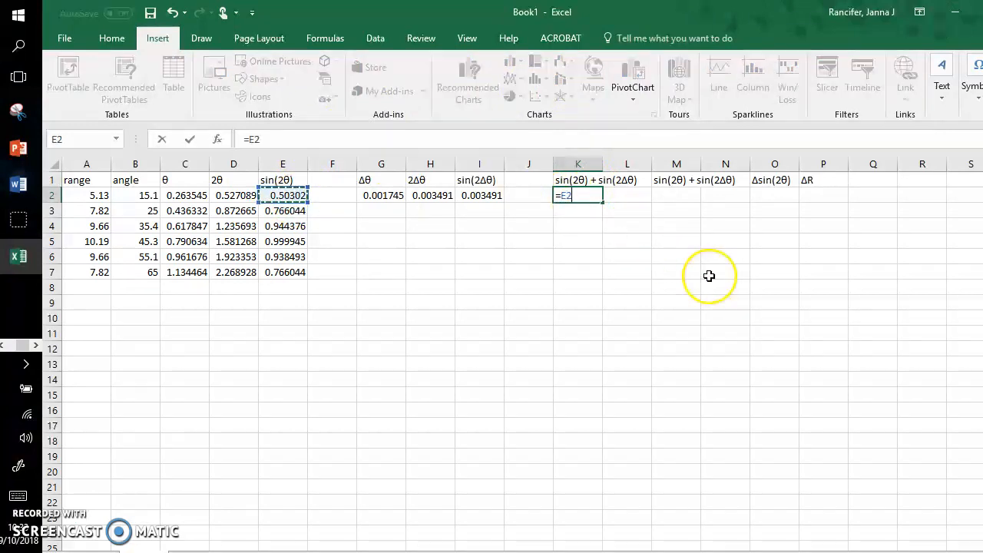
type("+")
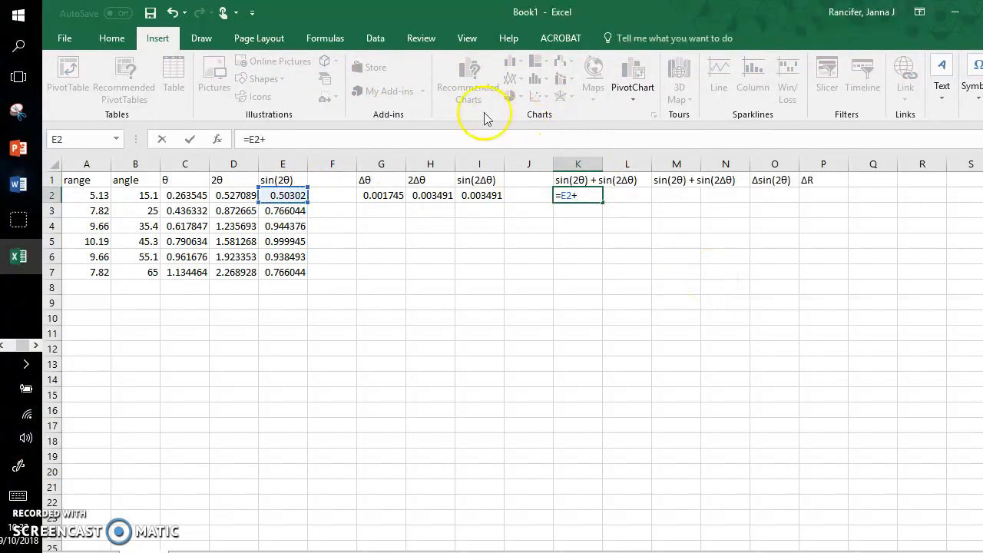
mouse_move(488, 182)
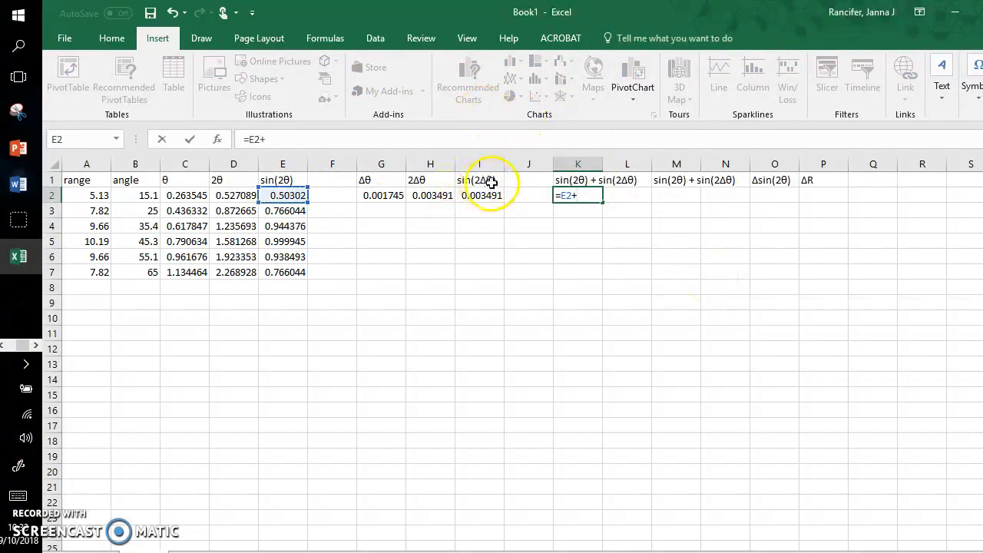
left_click(479, 196)
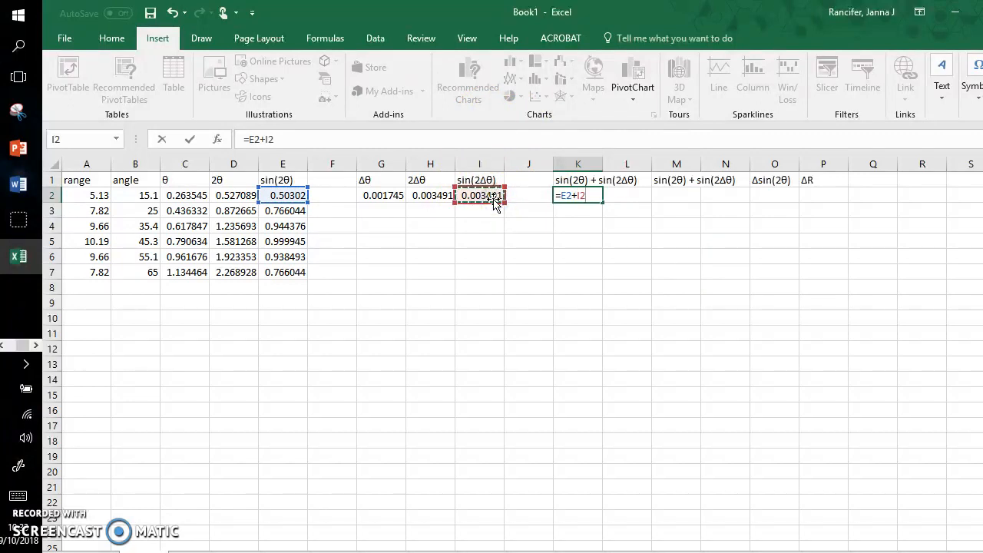
key("Return")
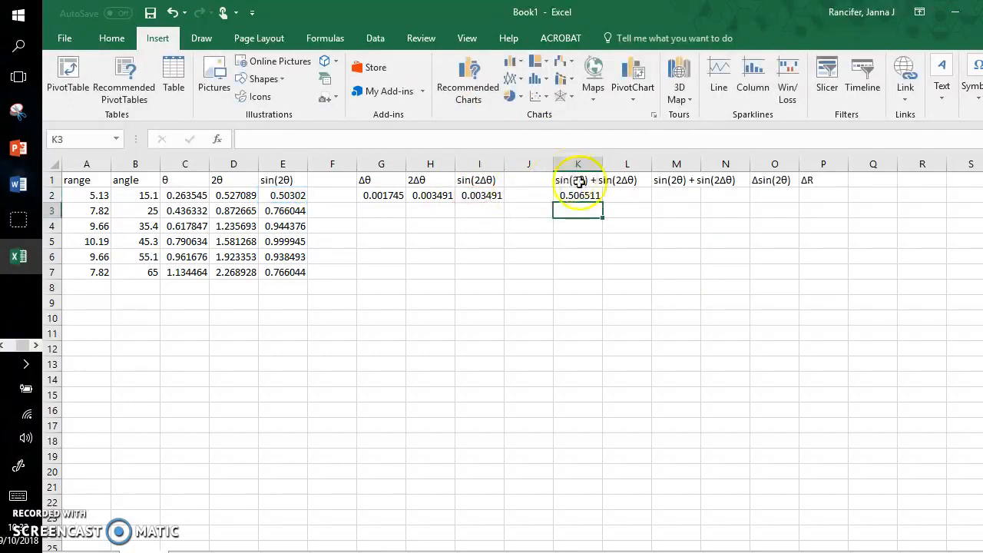
Fill the sum formula from K2 down to K7 and check the copied formulas.
left_click(578, 194)
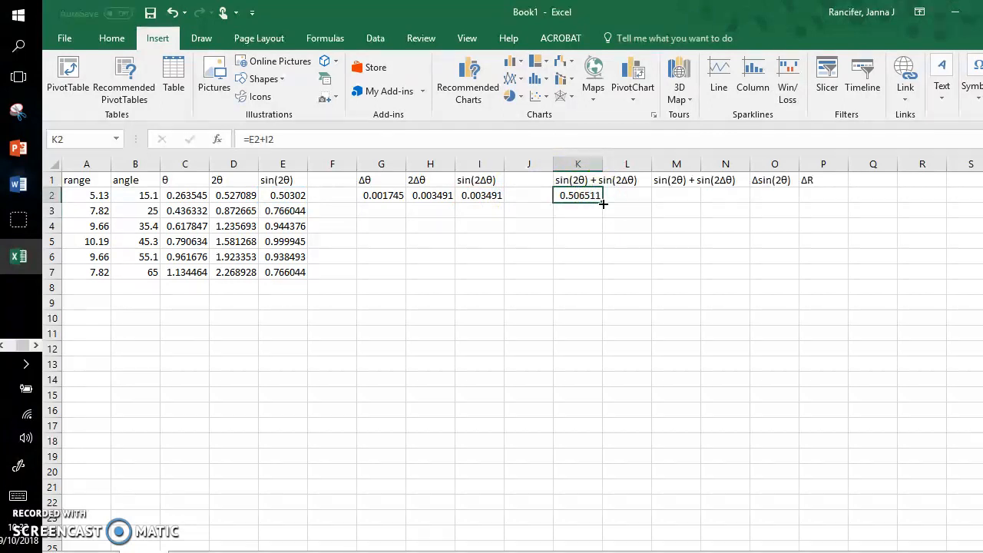
left_click_drag(578, 195, 602, 277)
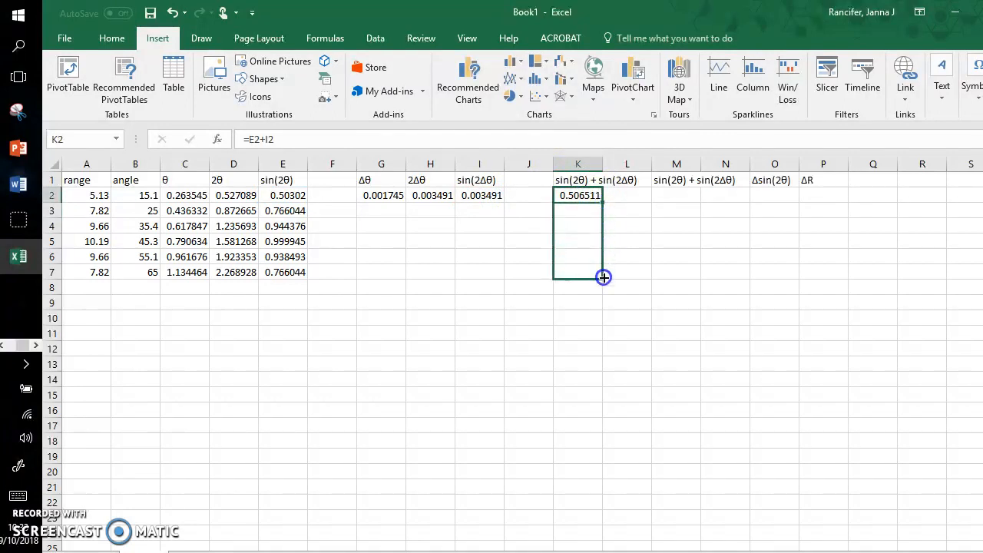
left_click_drag(602, 277, 592, 272)
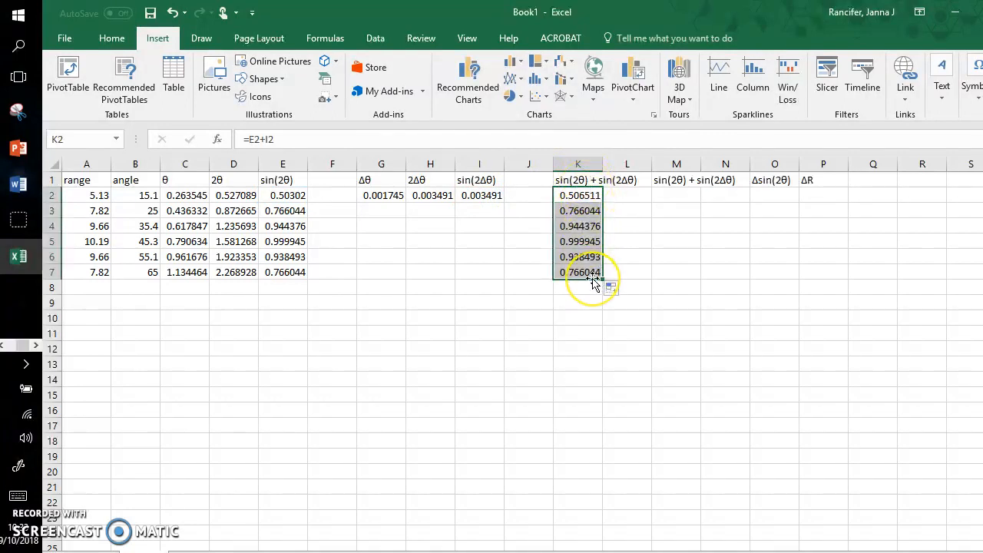
left_click(578, 211)
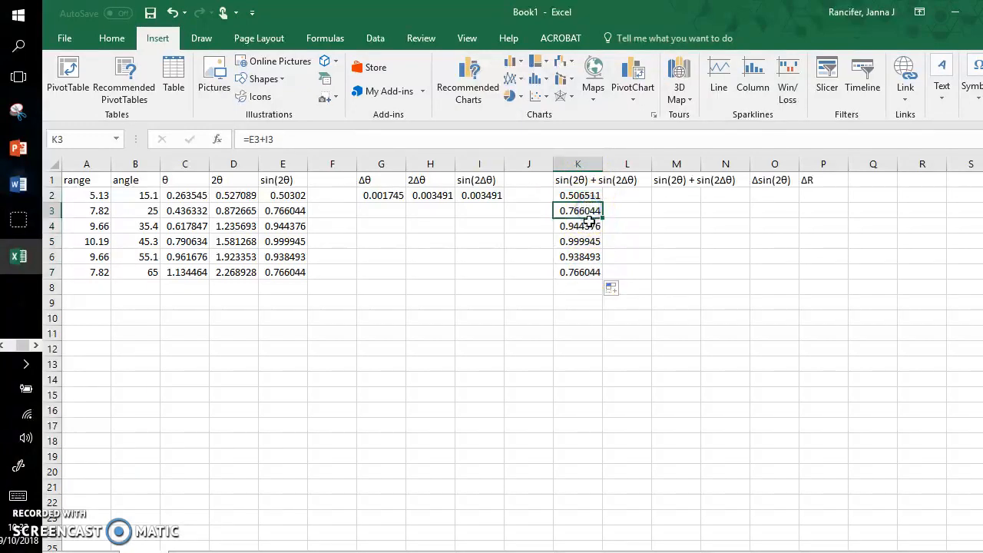
left_click(578, 241)
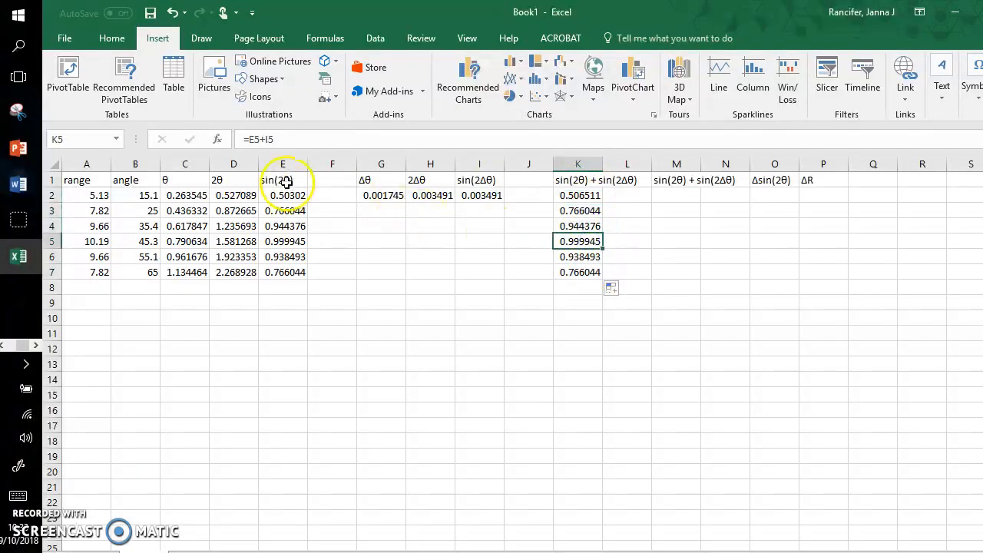
mouse_move(494, 195)
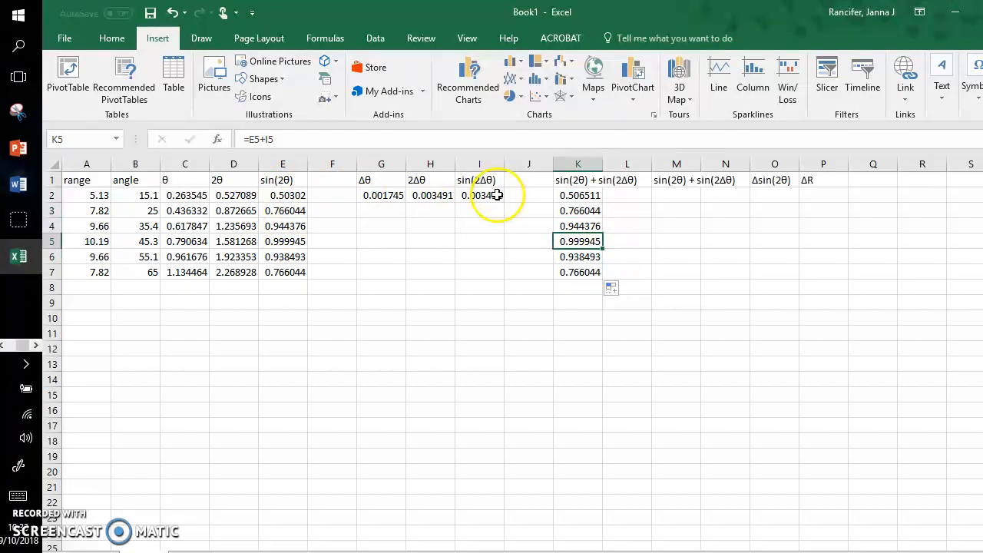
left_click(676, 180)
type("-")
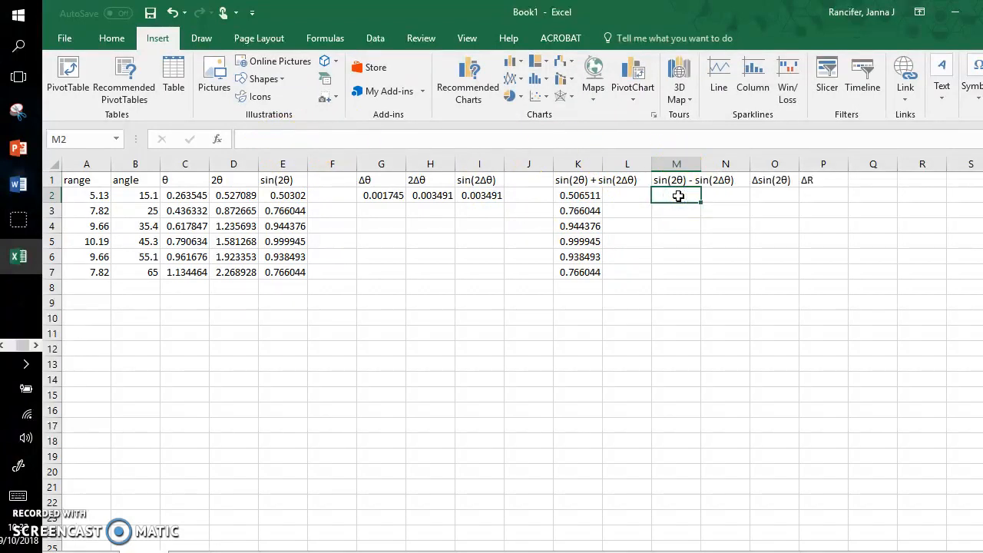
Enter the difference =E2-I2 in M2, subtracting sin(2Δθ) from sin(2θ).
type("=")
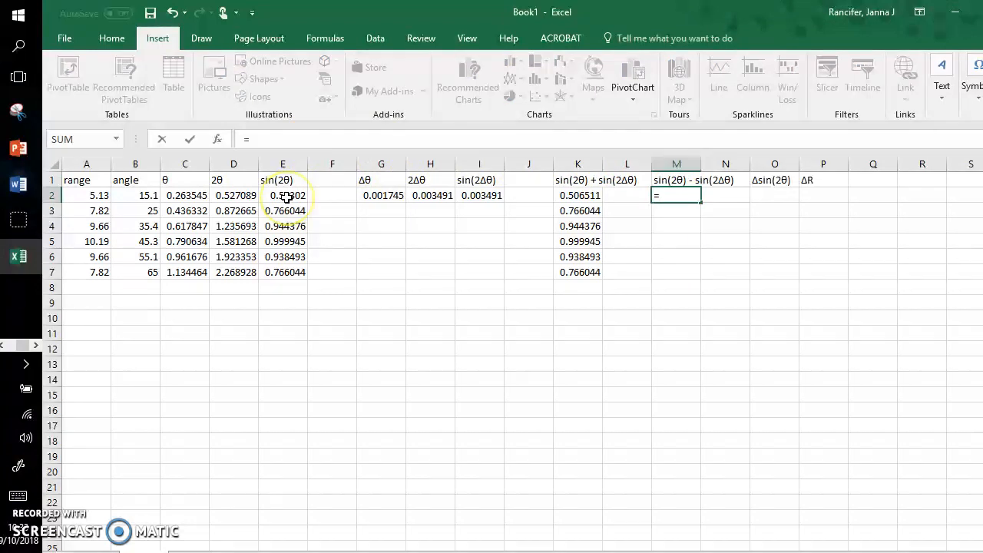
left_click(282, 195)
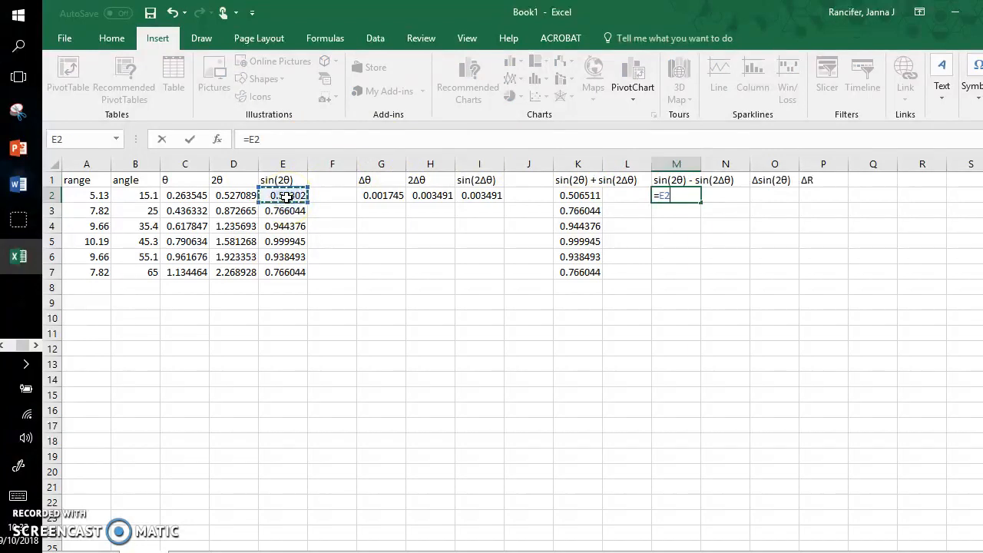
type("-")
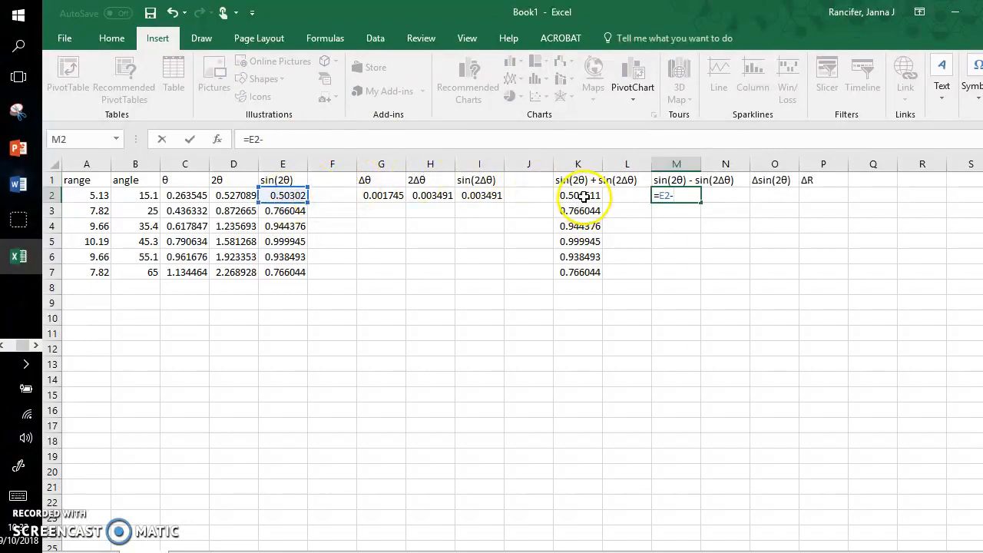
mouse_move(485, 194)
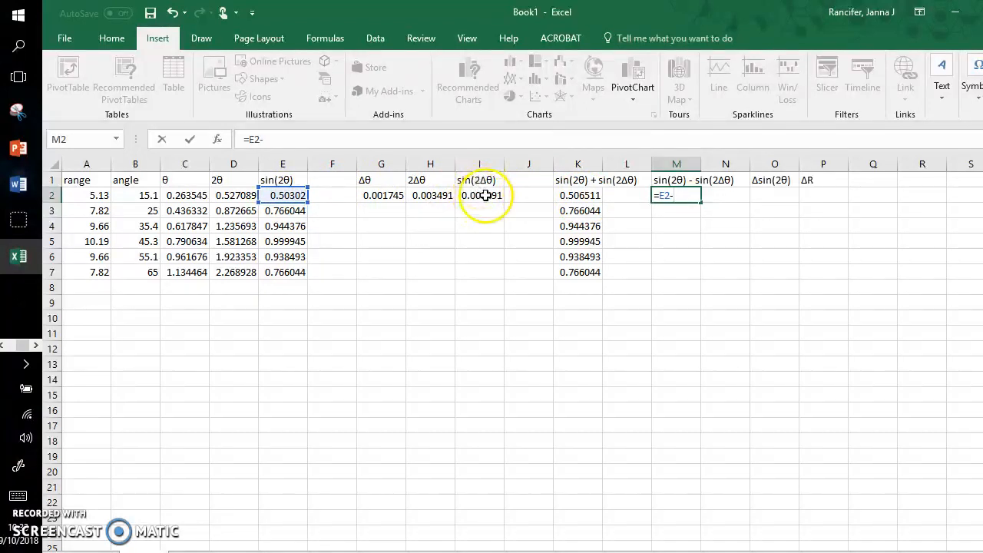
left_click(479, 195)
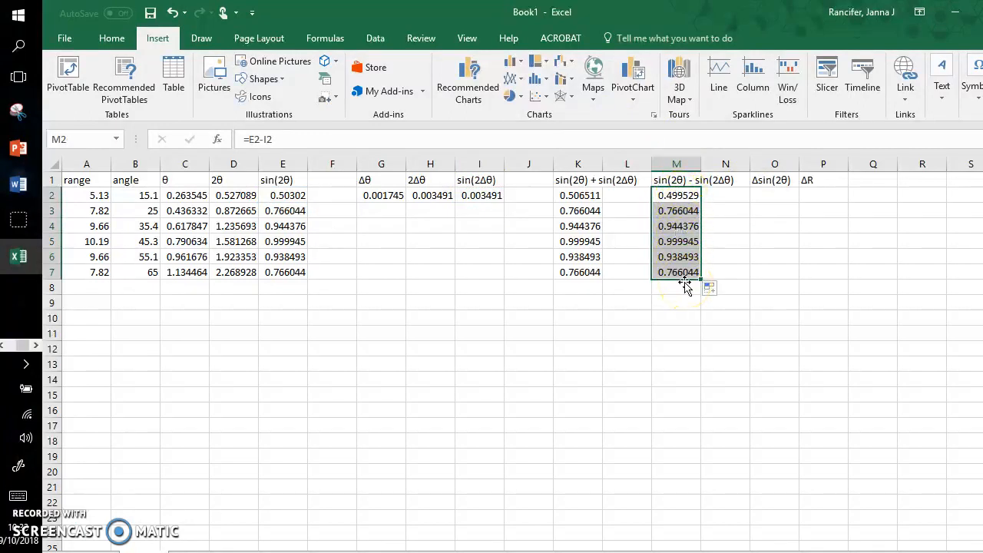
left_click(775, 195)
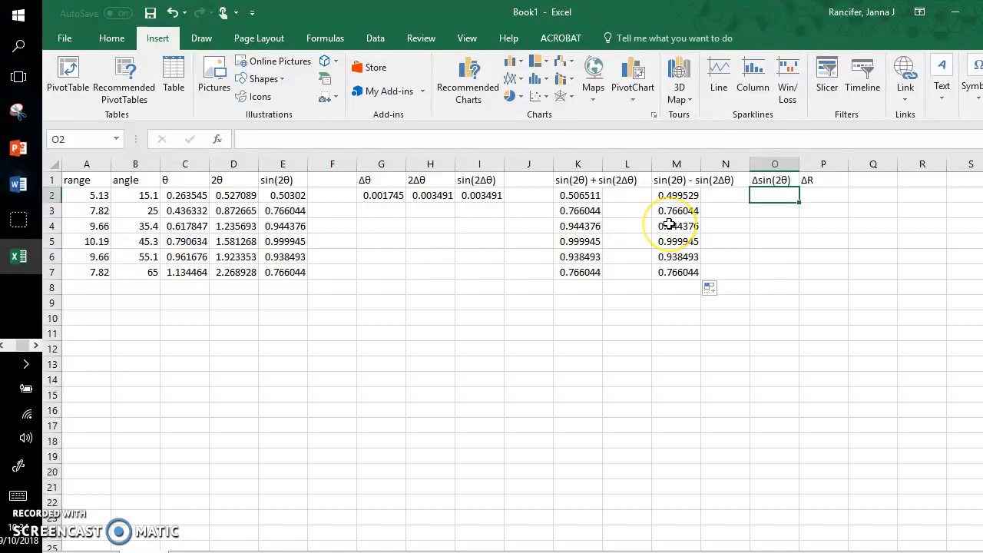
Enter the uncertainty formula =(K2-M2)/2 in O2.
type("=")
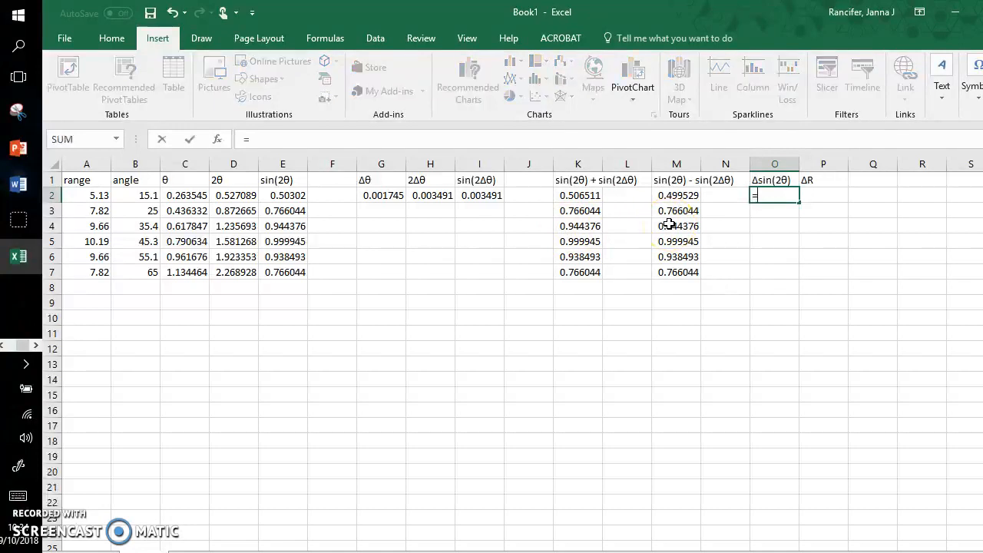
type("(")
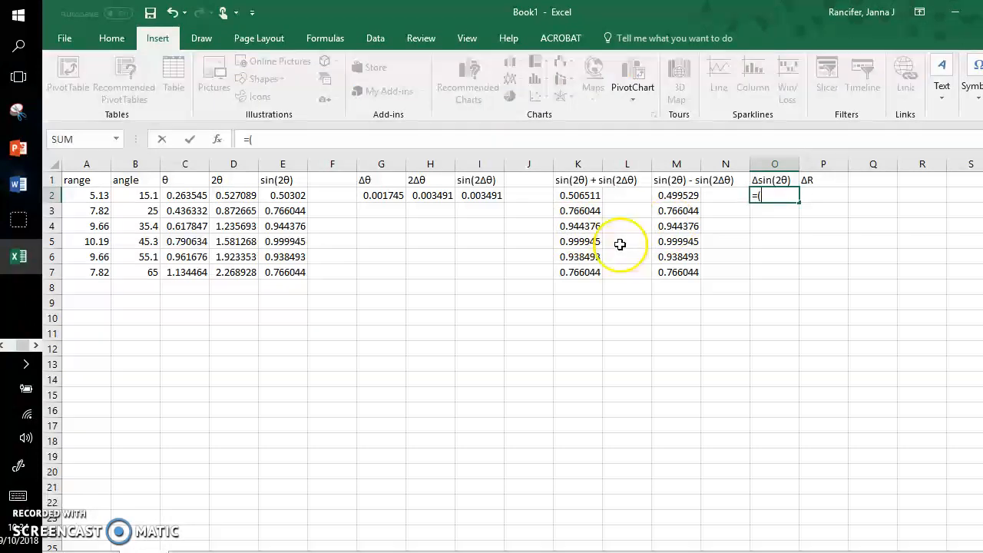
left_click(577, 195)
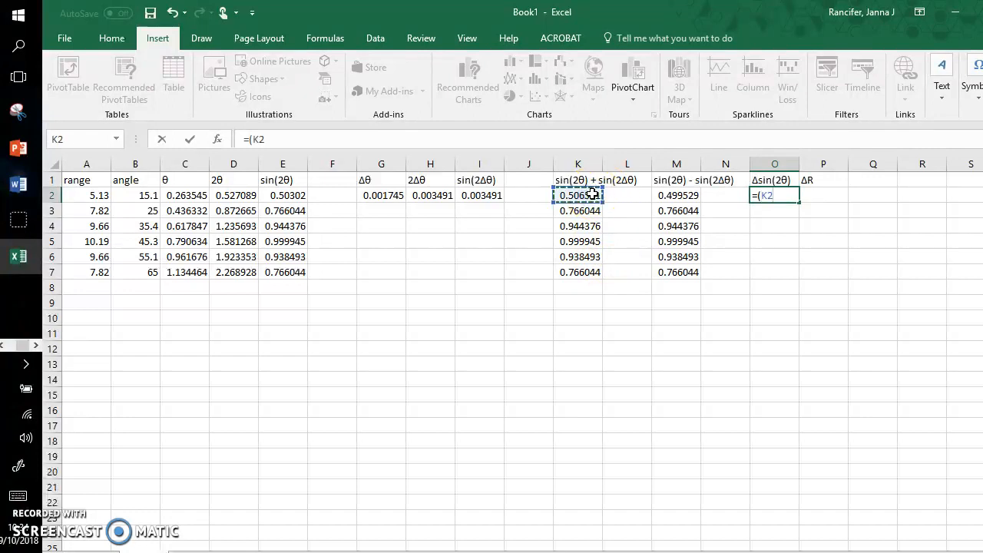
left_click(676, 195)
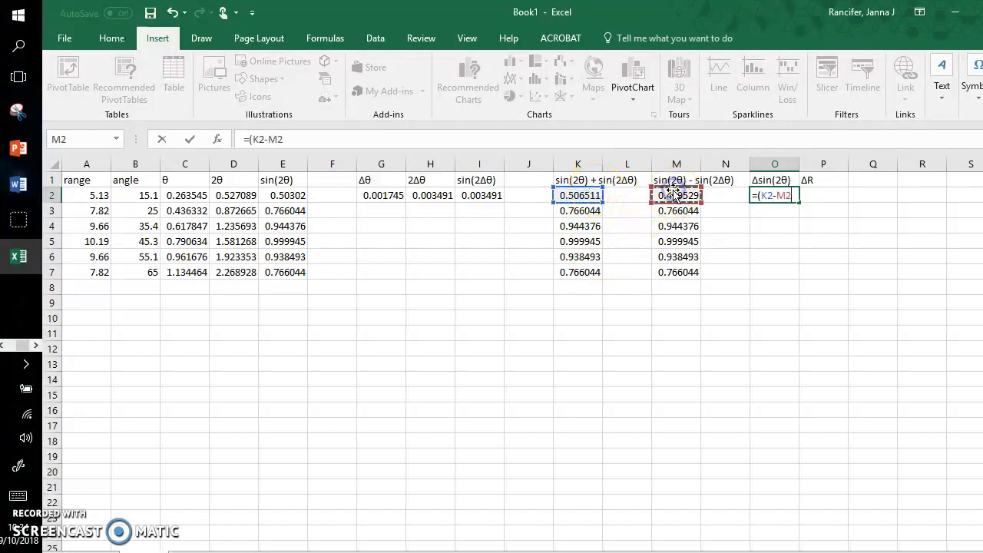
type("/")
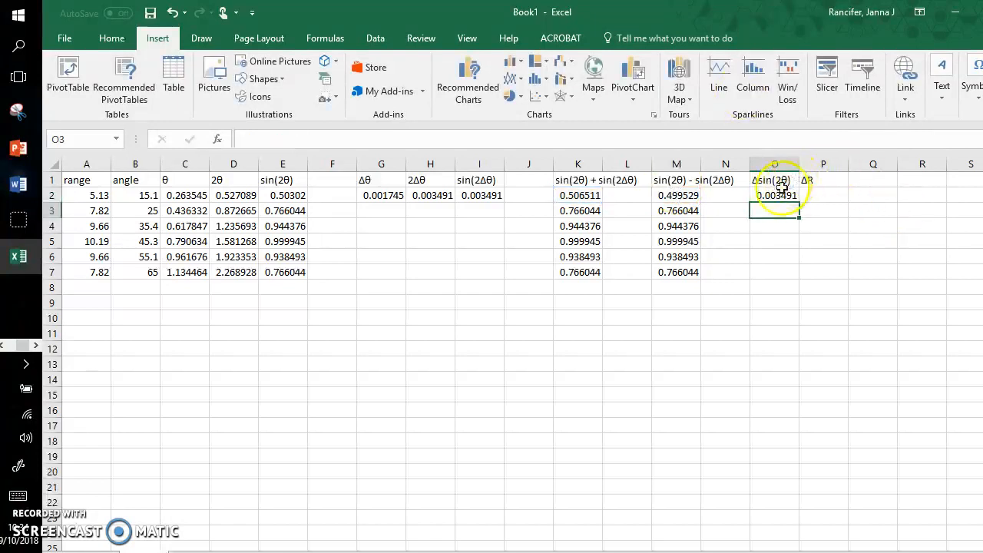
left_click(774, 194)
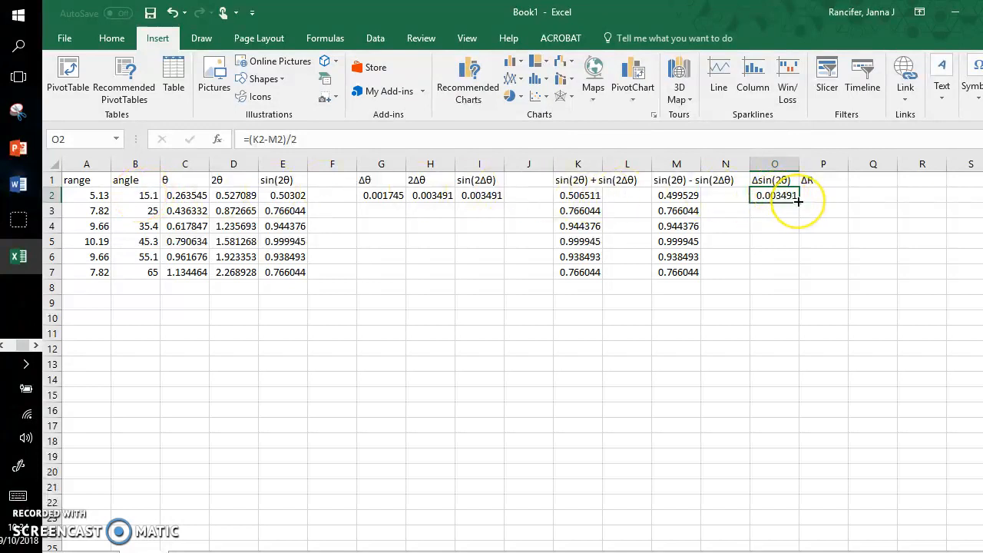
Fill the Δsin(2θ) formula from O2 down to O7 and inspect the copied rows.
left_click_drag(774, 195, 774, 269)
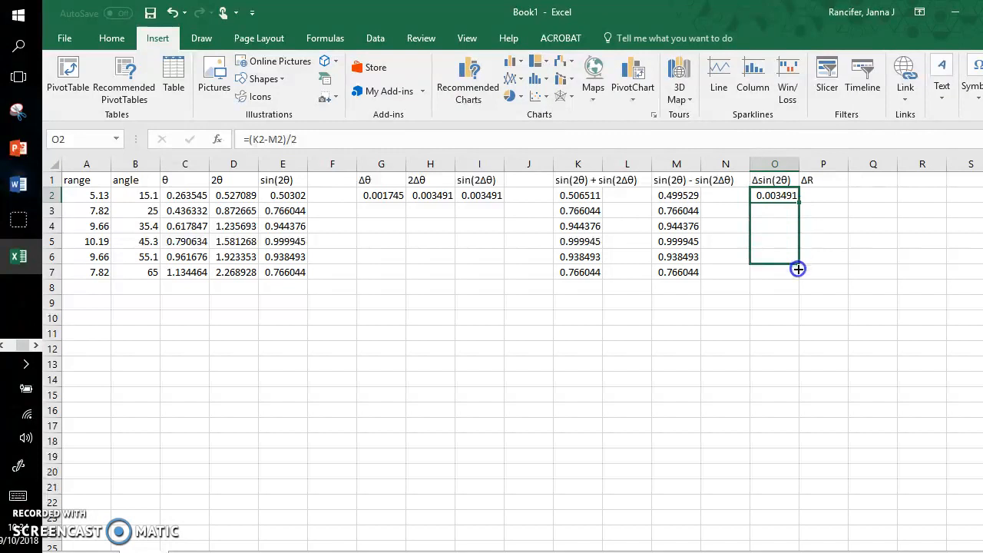
left_click_drag(799, 269, 798, 272)
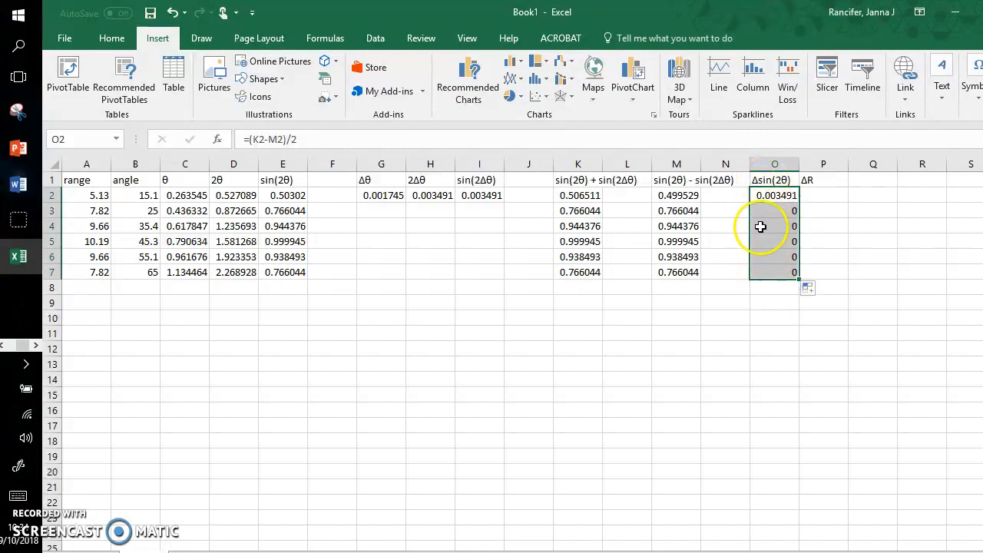
left_click(774, 241)
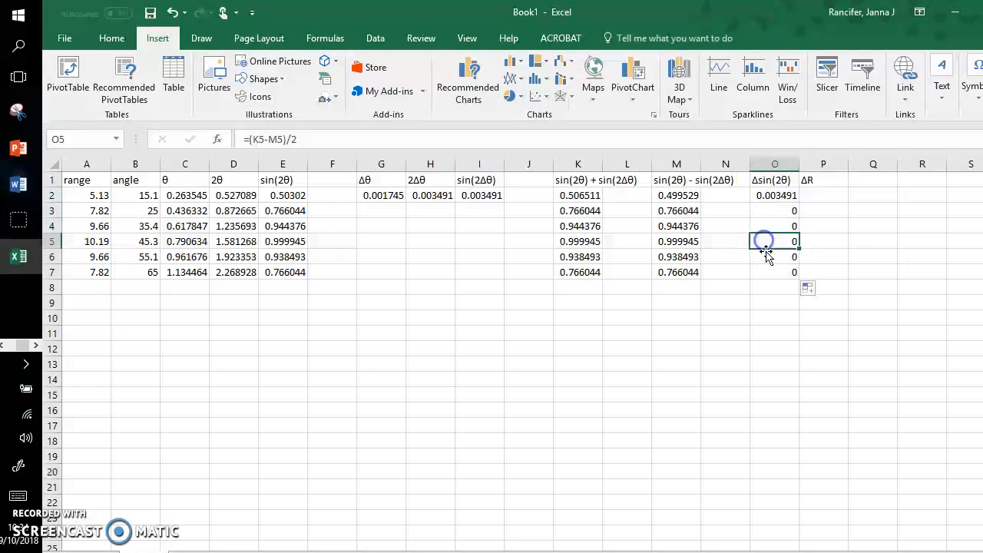
left_click(774, 272)
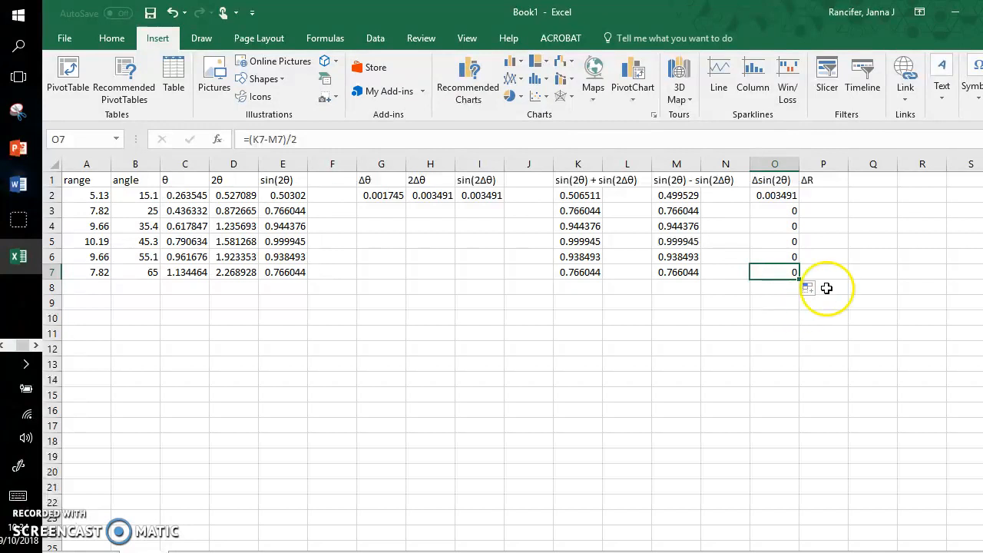
mouse_move(778, 284)
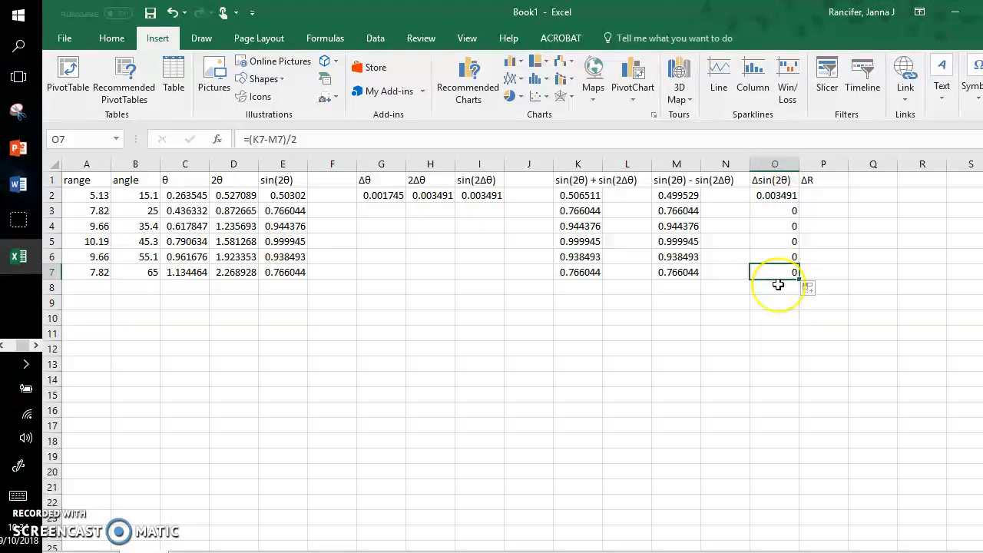
left_click(823, 195)
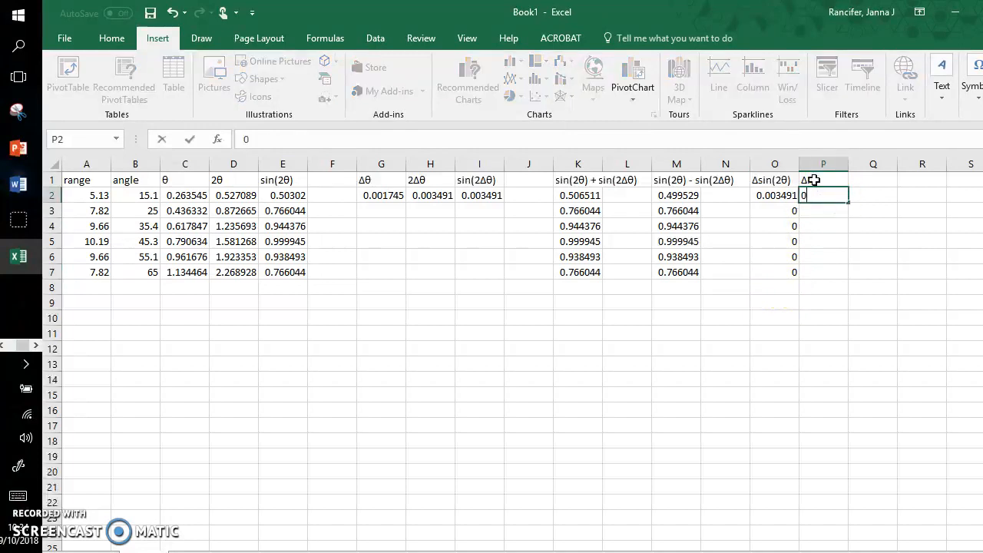
Record the range uncertainty ΔR as 0.07 in P2.
type("0.07")
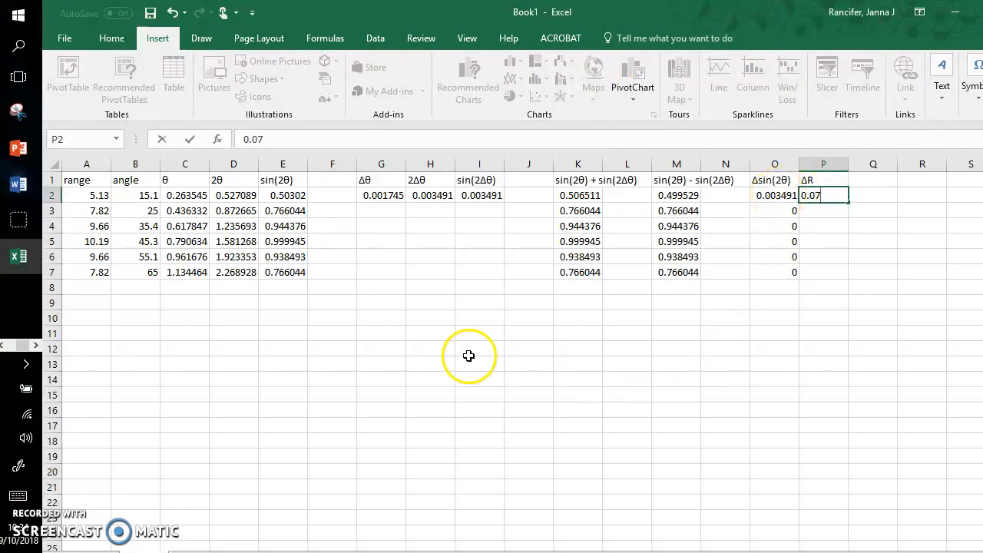
left_click(479, 362)
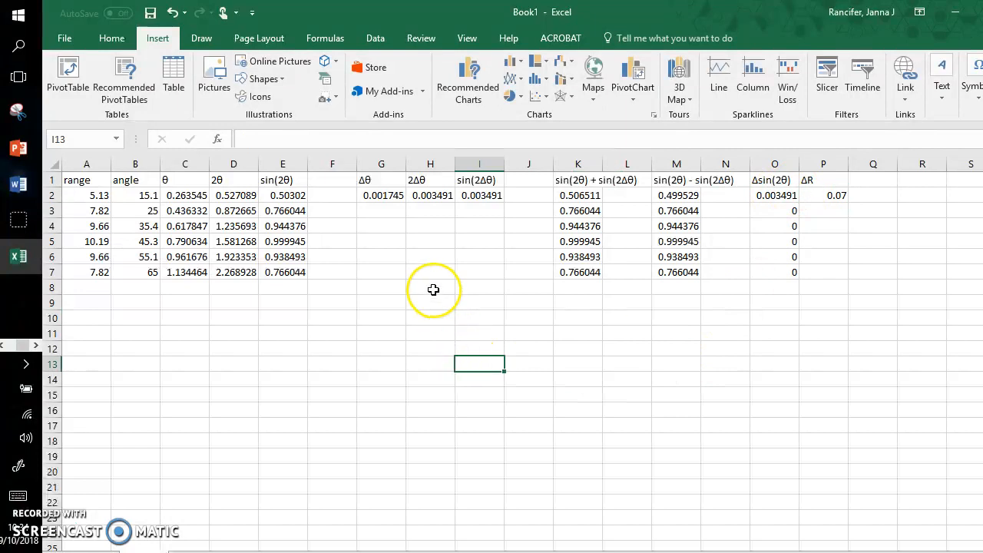
mouse_move(433, 289)
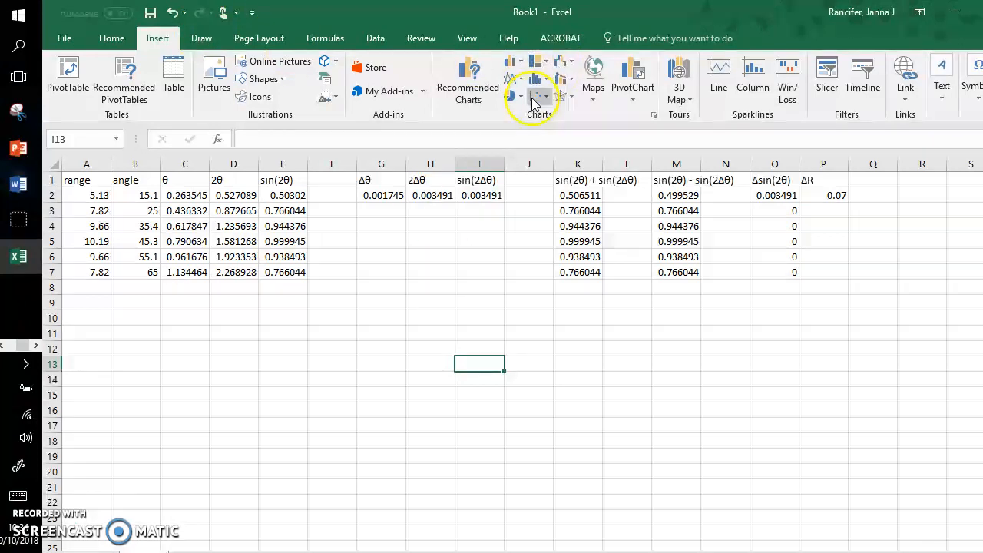
left_click(538, 95)
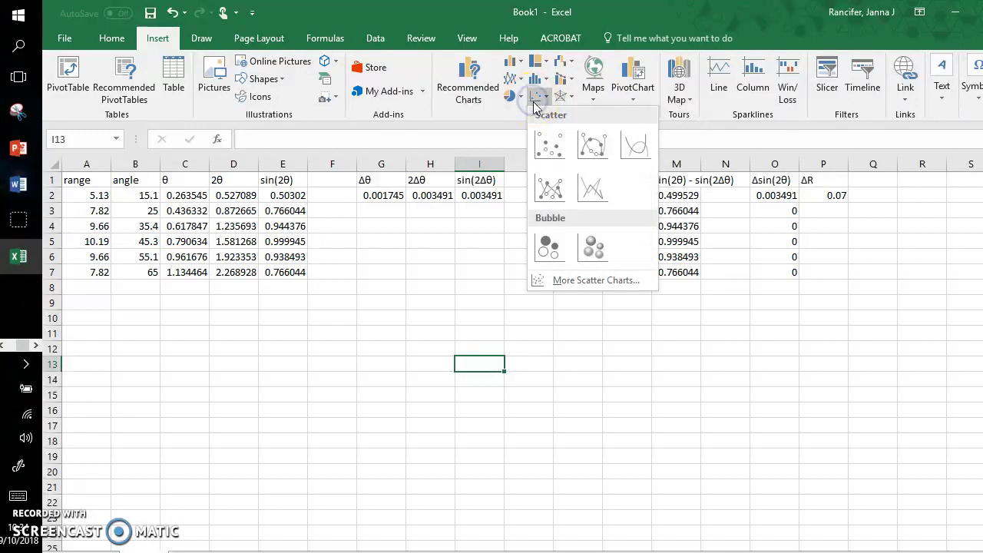
Insert a blank scatter chart and begin adding a new data series via Select Data.
left_click(548, 144)
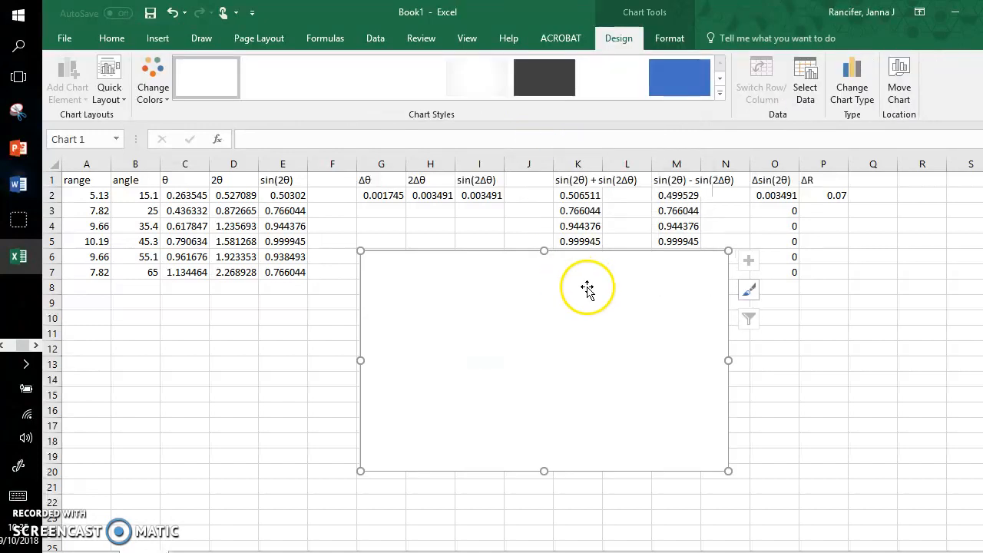
right_click(586, 289)
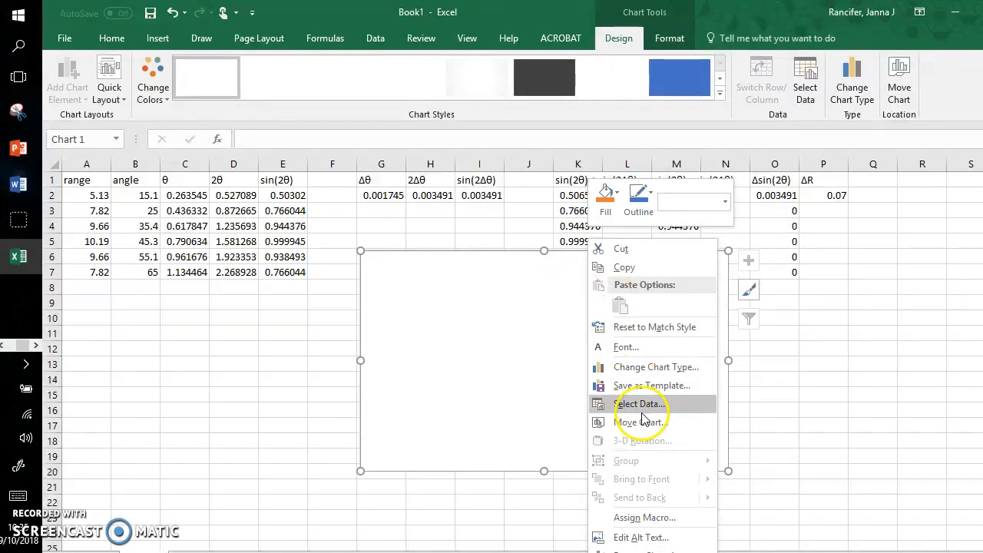
left_click(639, 403)
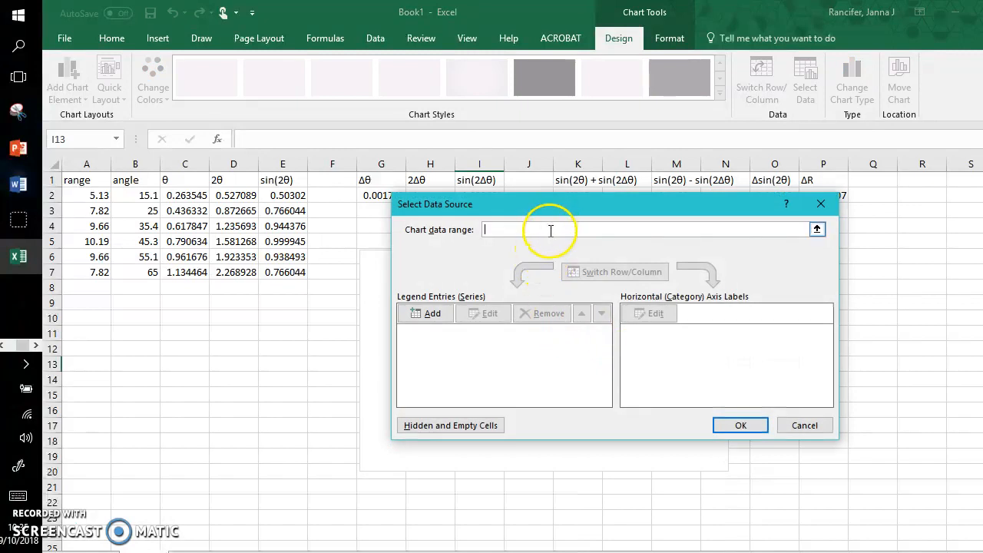
left_click(424, 313)
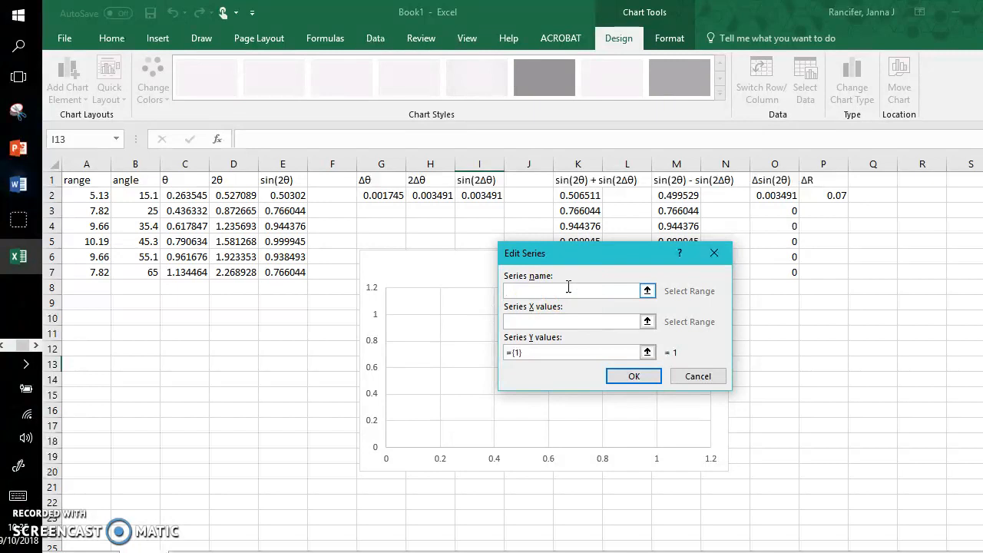
Name the series 'Range of Launch vs Angle of Launch'.
type("L")
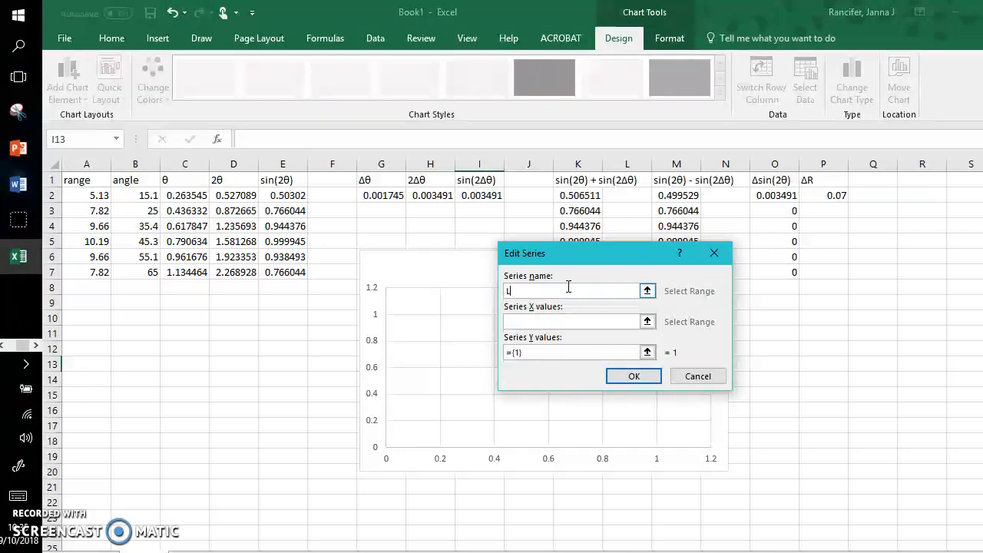
type("aun")
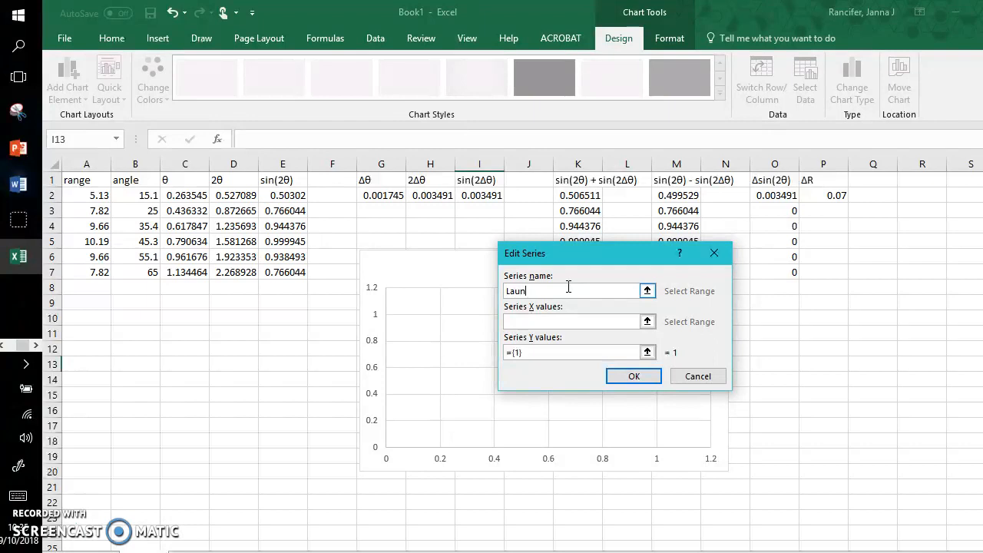
type("ch Angl")
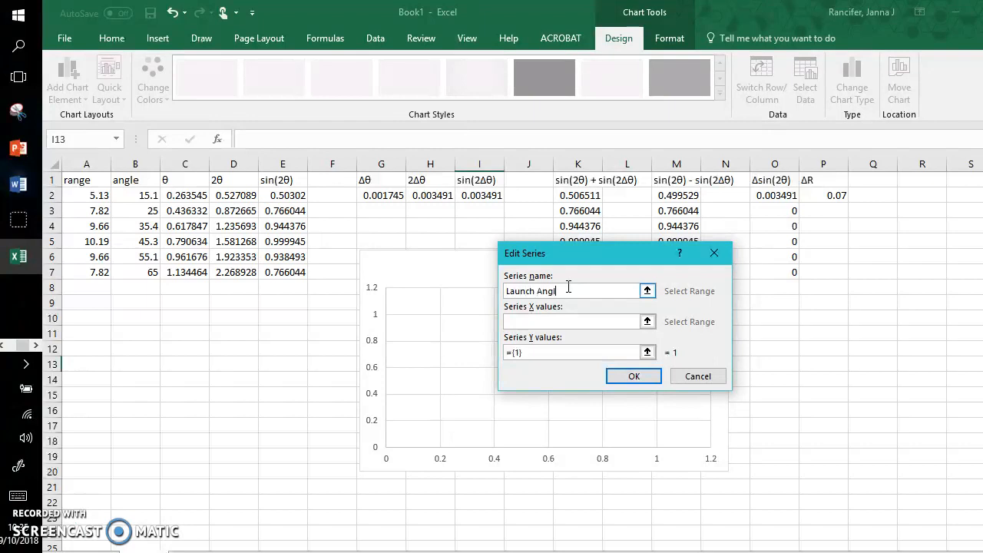
key("Backspace")
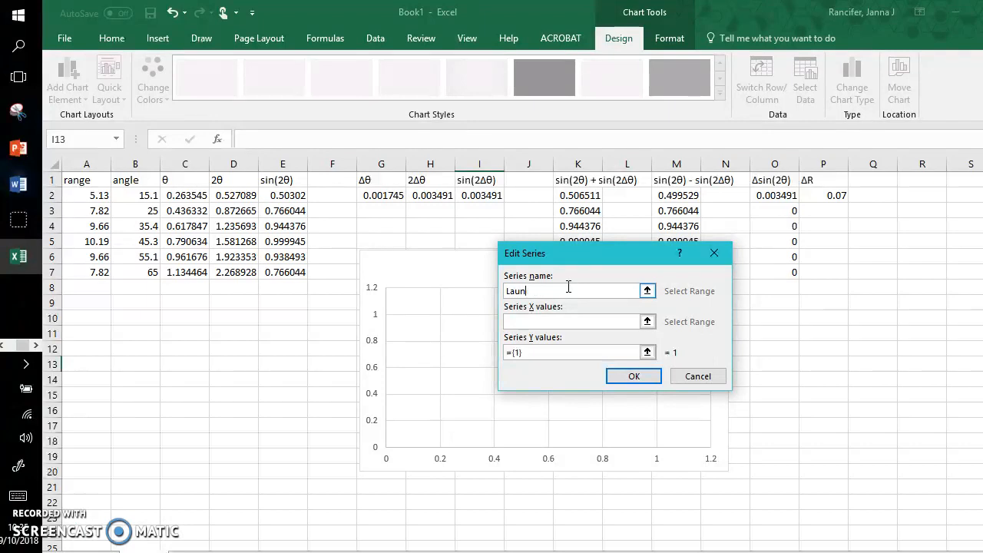
type("Range of L")
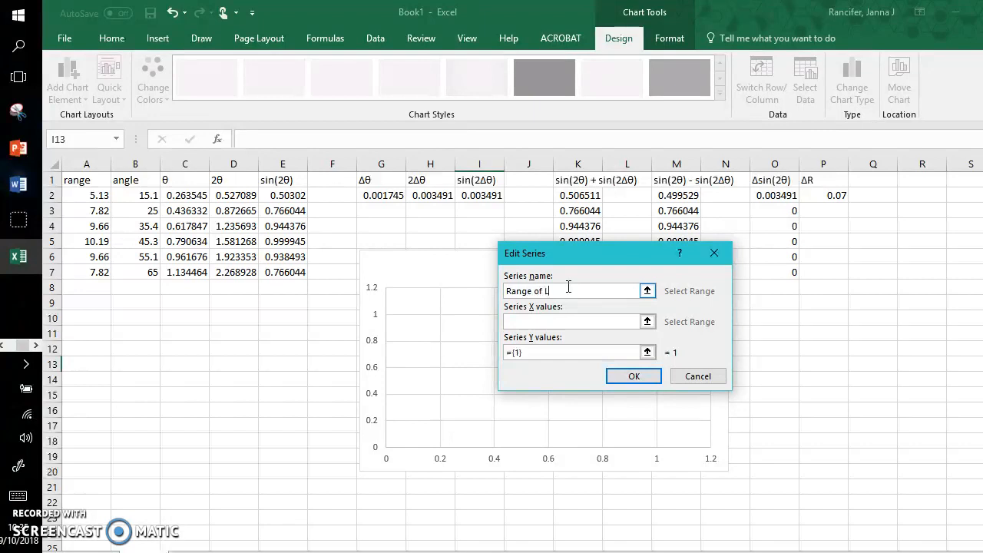
type("aunch vs Angl")
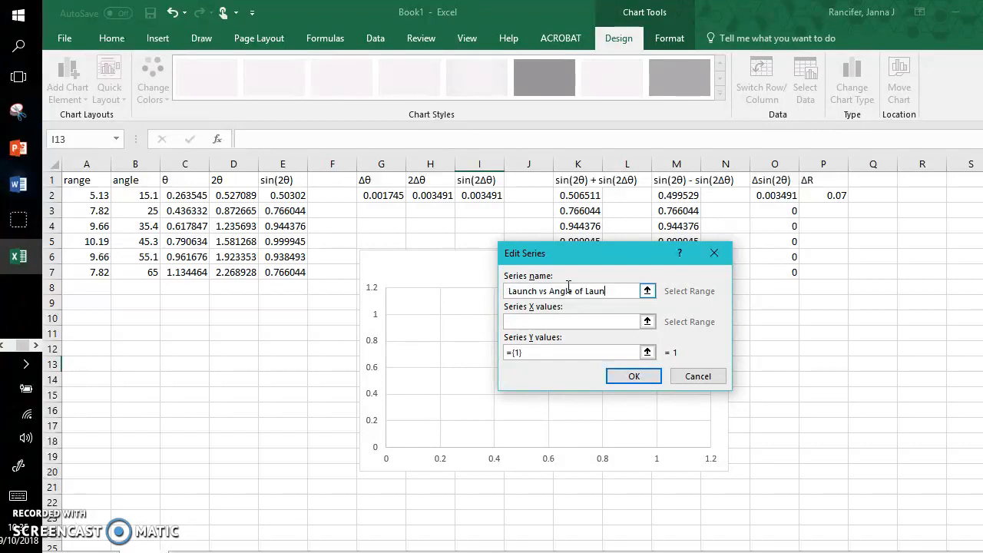
Set X values to sin(2θ) E2:E7 and Y values to range A2:A7, then confirm the series.
left_click(571, 321)
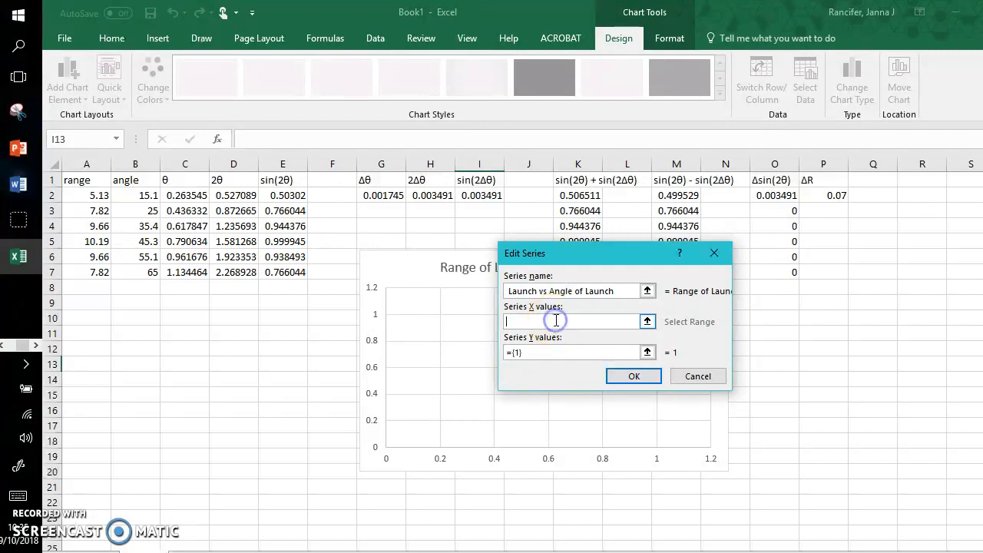
type("=")
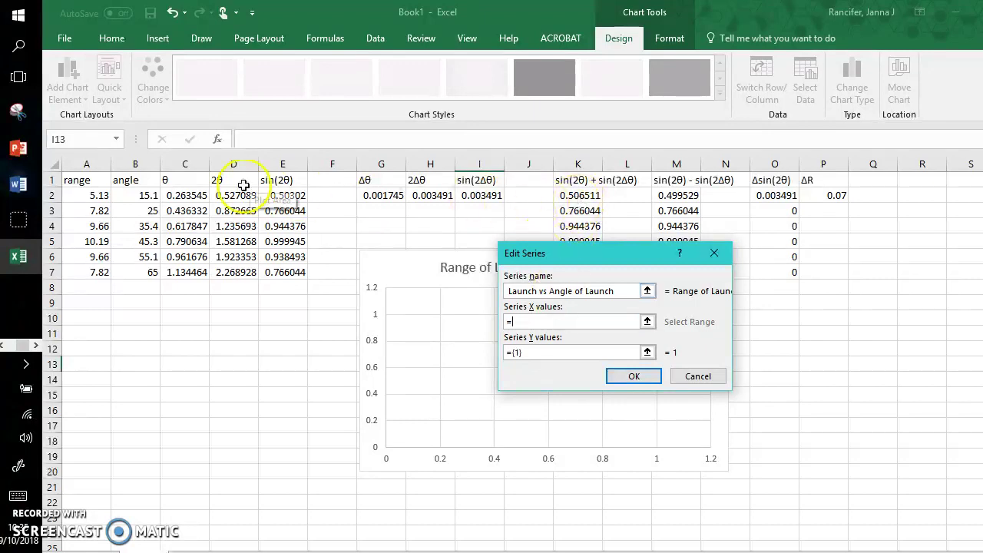
left_click(282, 195)
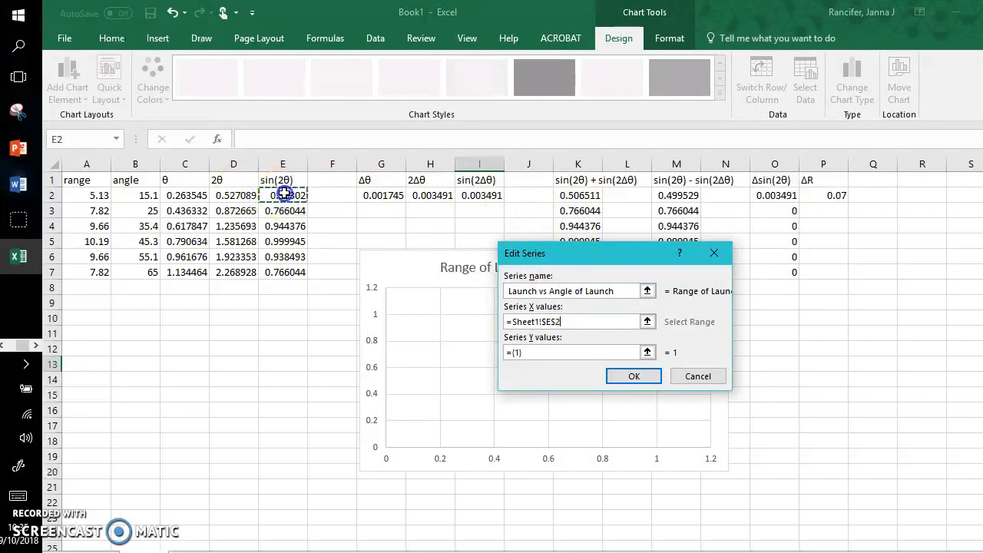
left_click_drag(283, 195, 283, 270)
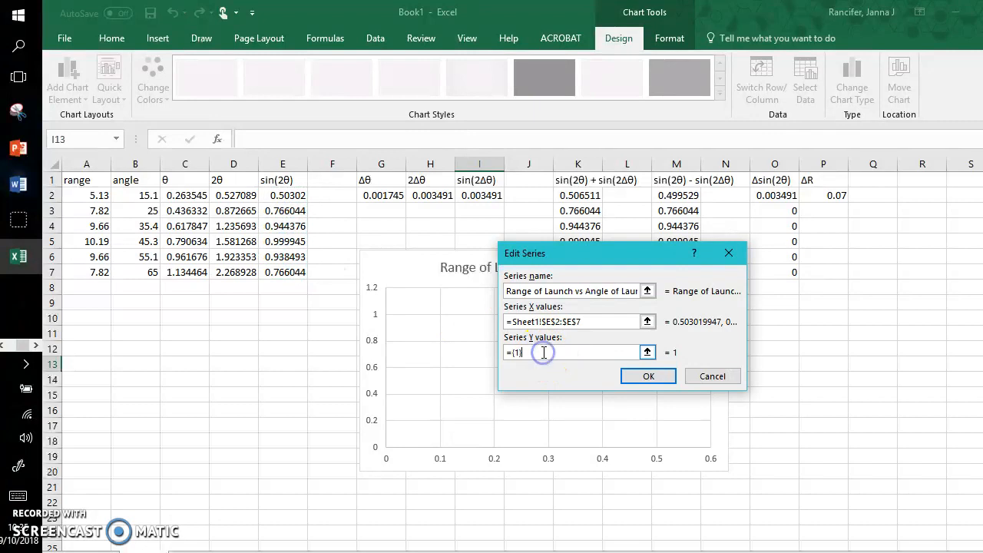
key("Backspace")
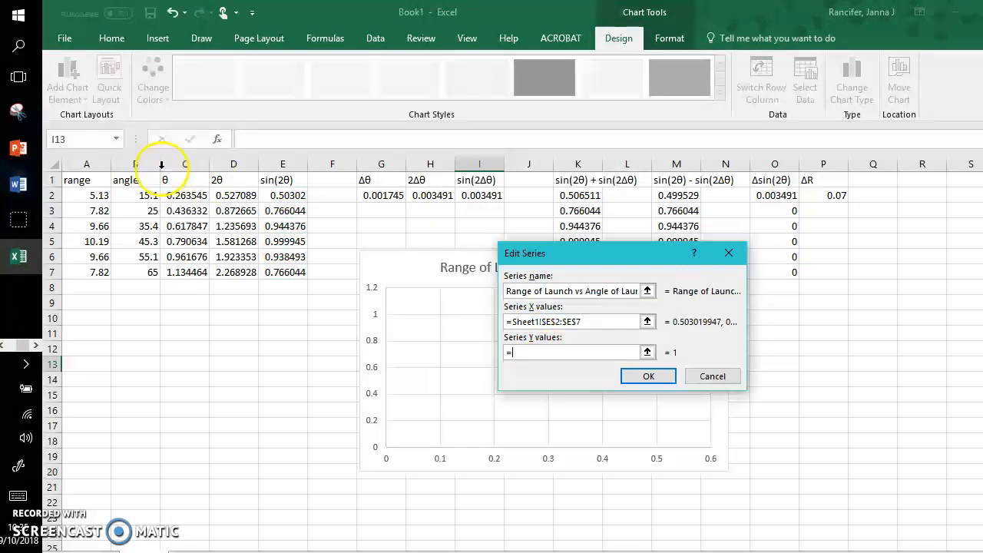
left_click_drag(86, 196, 86, 272)
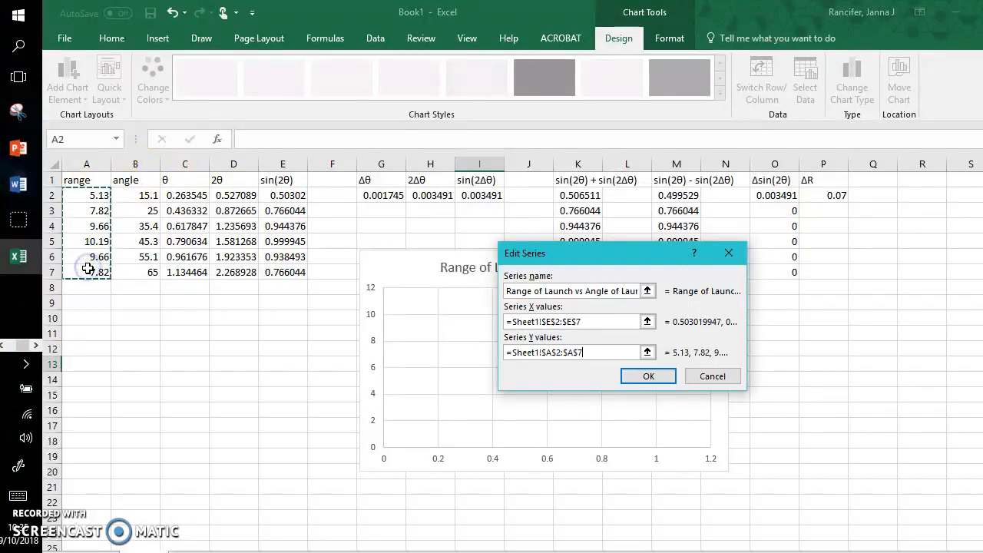
left_click(648, 375)
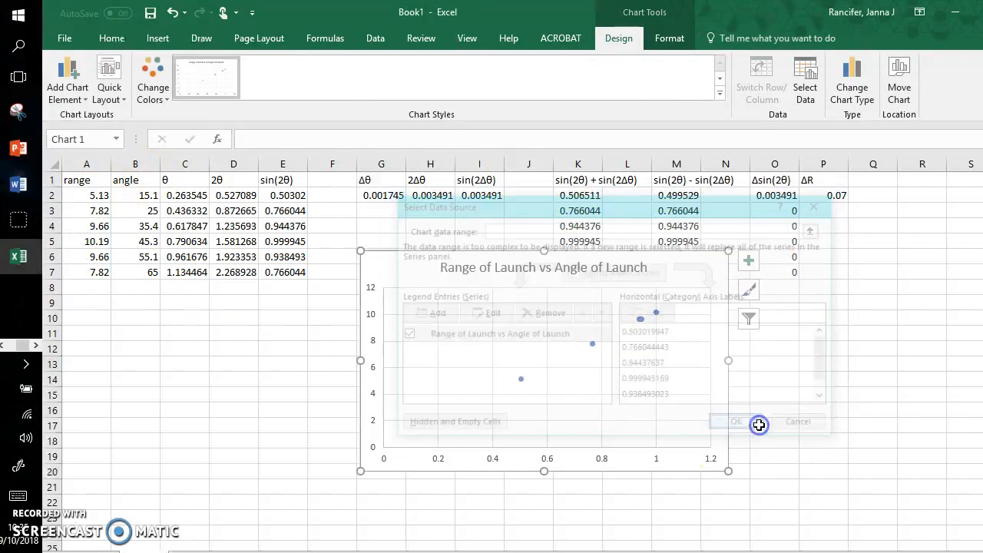
Add axis titles from the Chart Elements list and bring up the trendline's detailed settings.
left_click(734, 421)
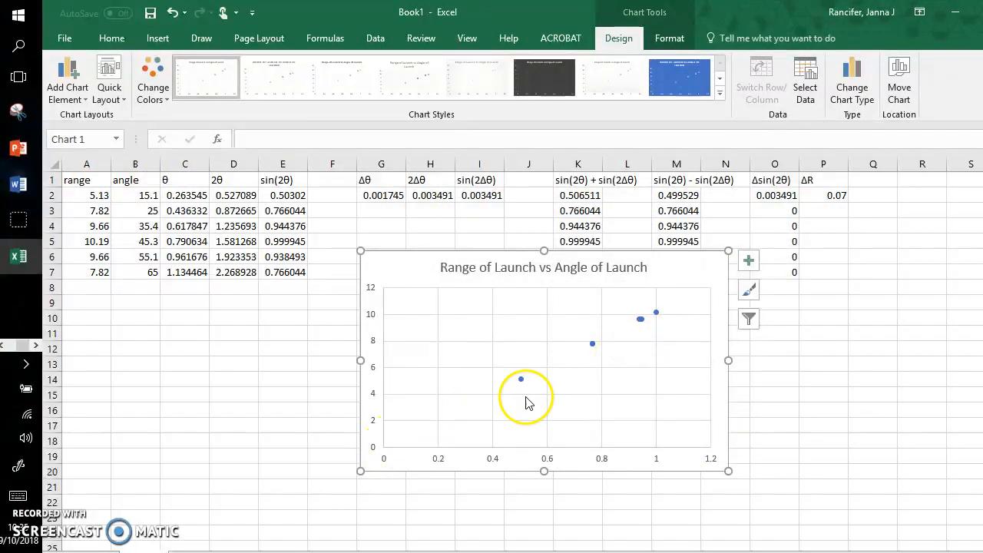
left_click(748, 261)
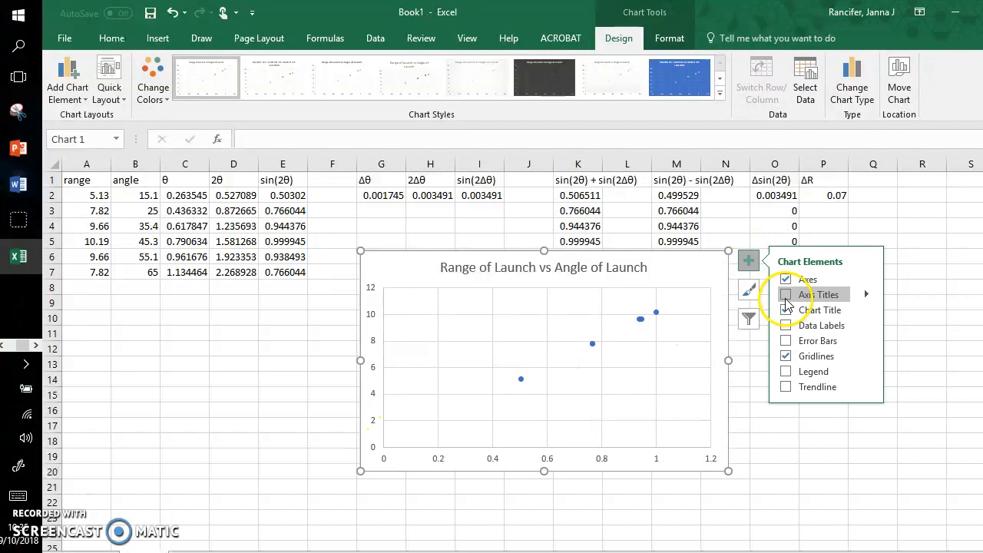
left_click(787, 295)
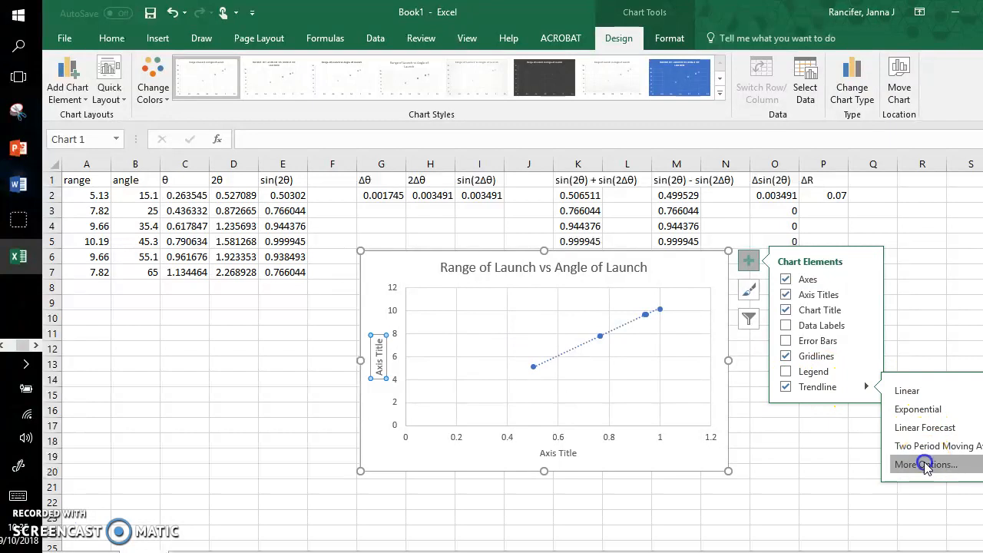
left_click(925, 464)
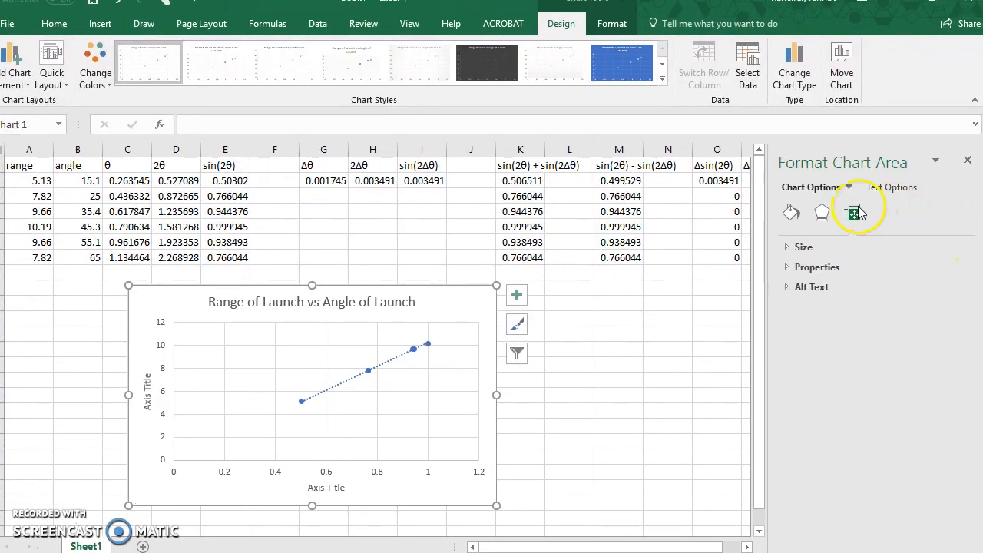
mouse_move(445, 298)
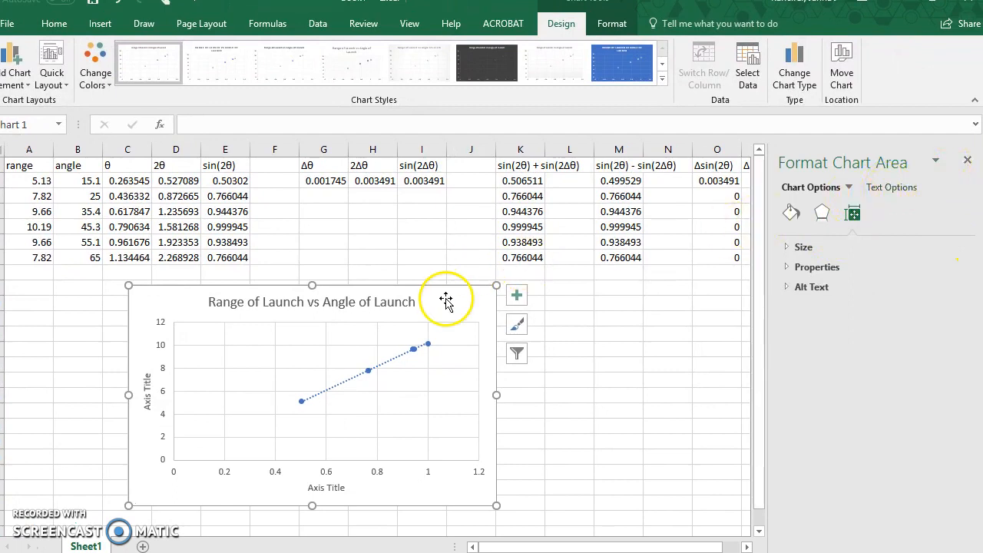
Display the trendline equation y = 10.269x - 0.0373 on the chart.
left_click(516, 295)
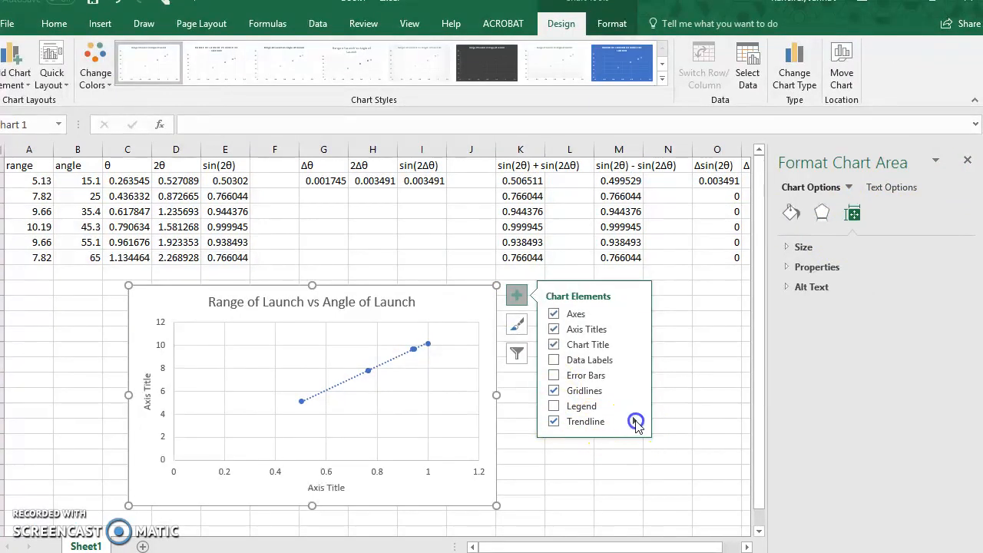
left_click(636, 421)
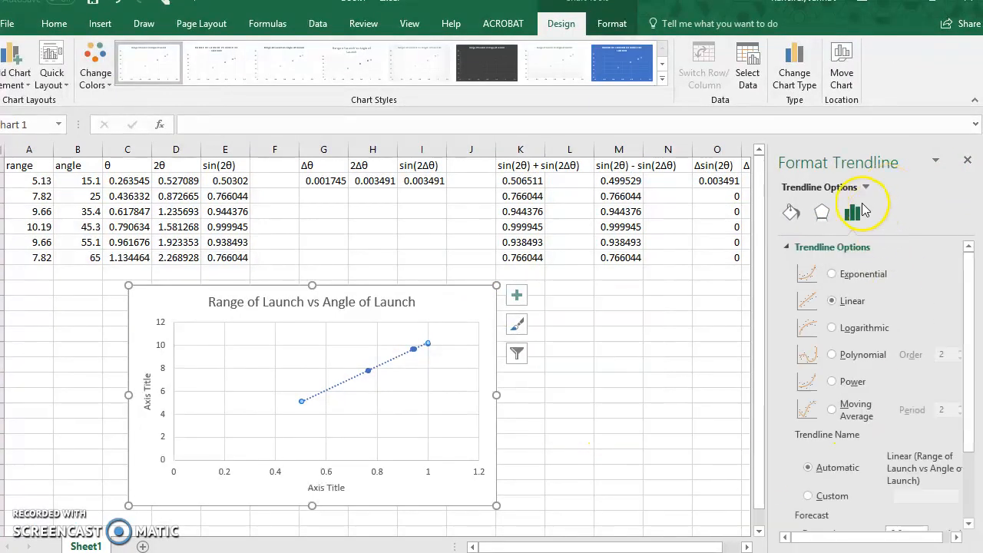
scroll("down", 3)
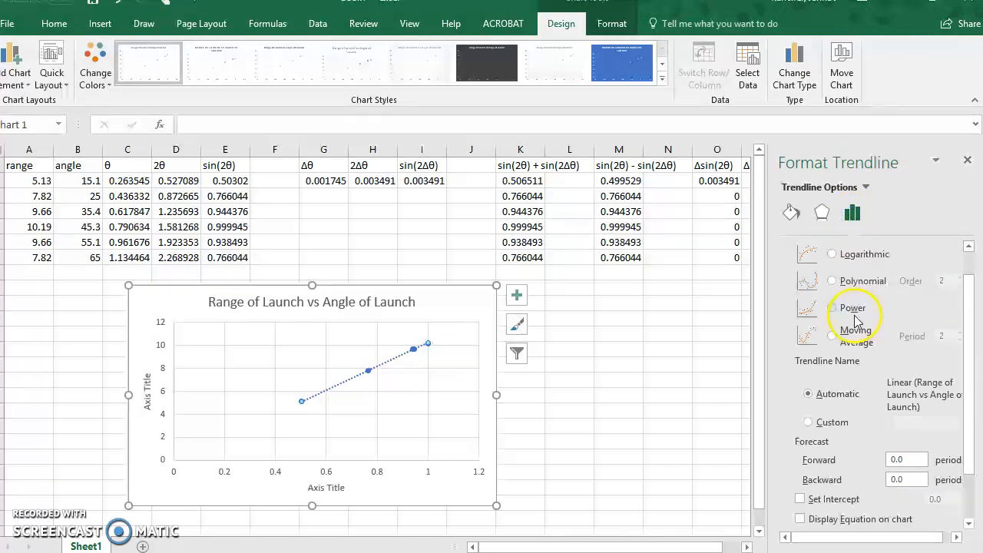
scroll("down", 3)
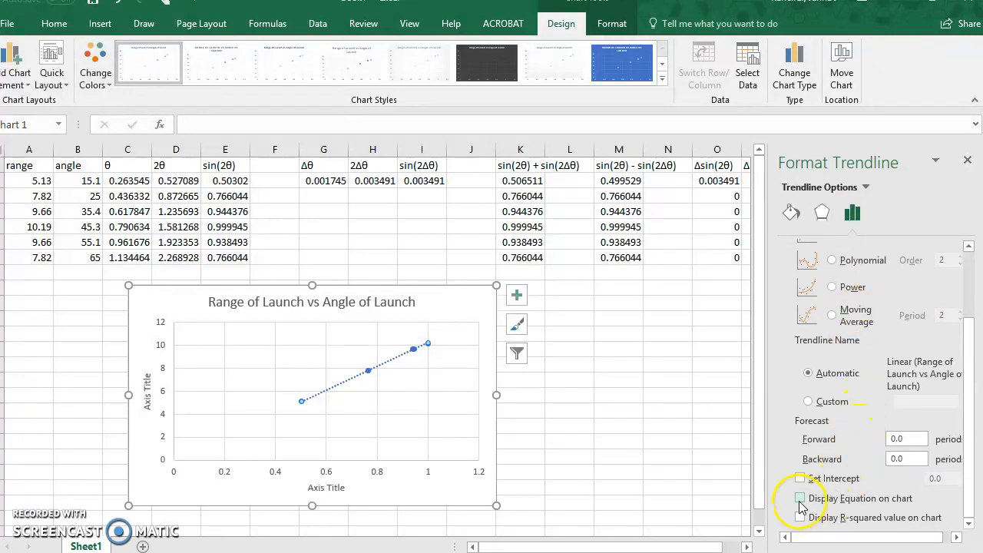
left_click(802, 498)
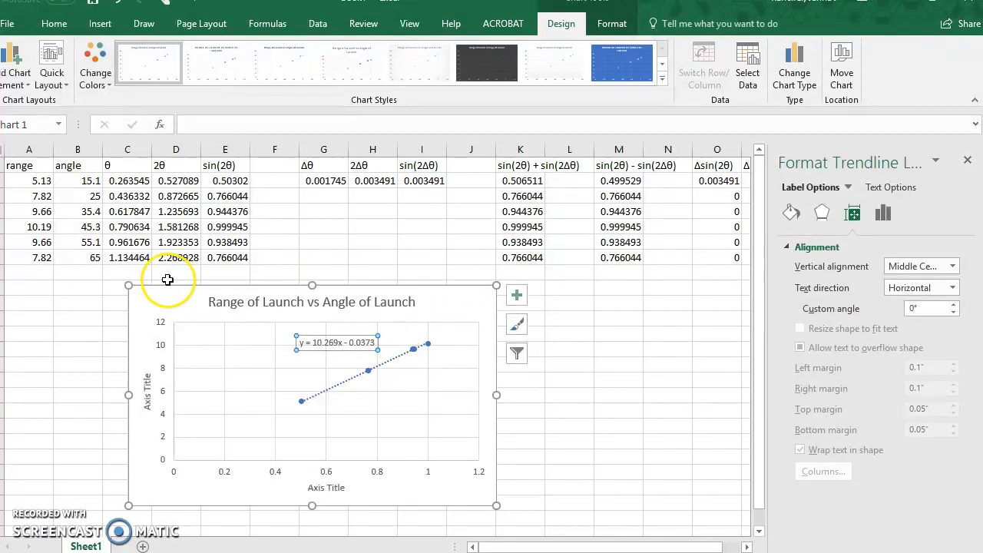
left_click(350, 412)
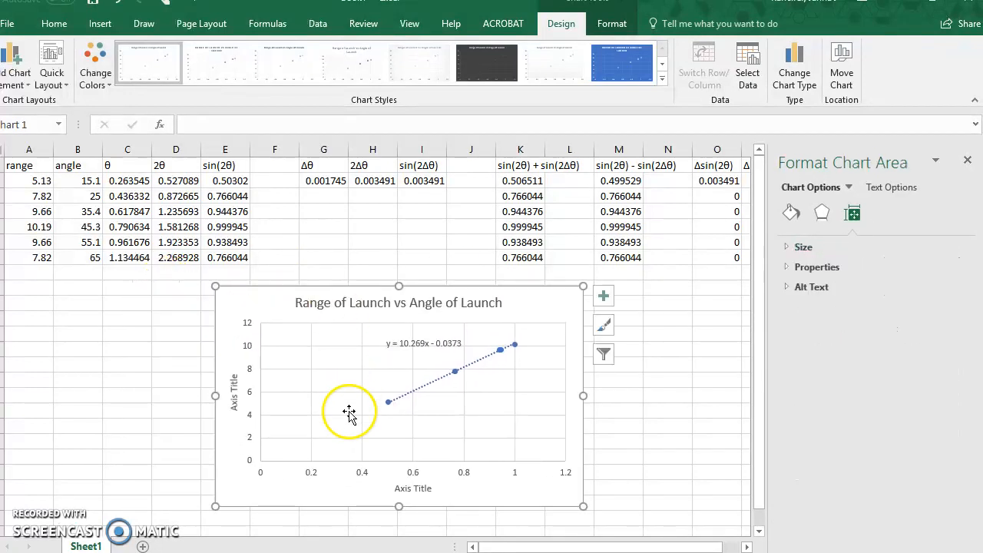
Title the horizontal axis sin(2θ) using the θ symbol and the vertical axis Range (m).
double_click(413, 489)
type("sin(2")
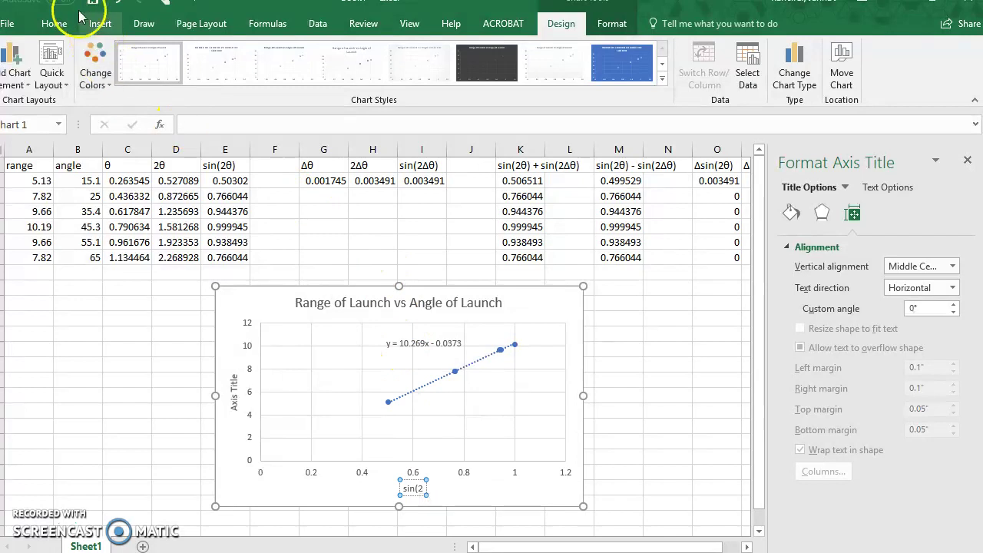
left_click(100, 23)
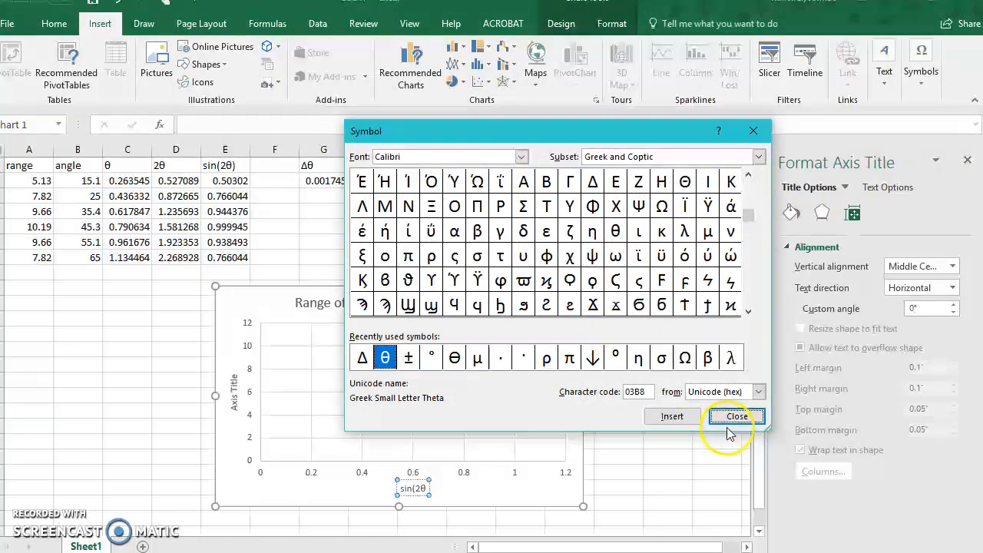
left_click(735, 415)
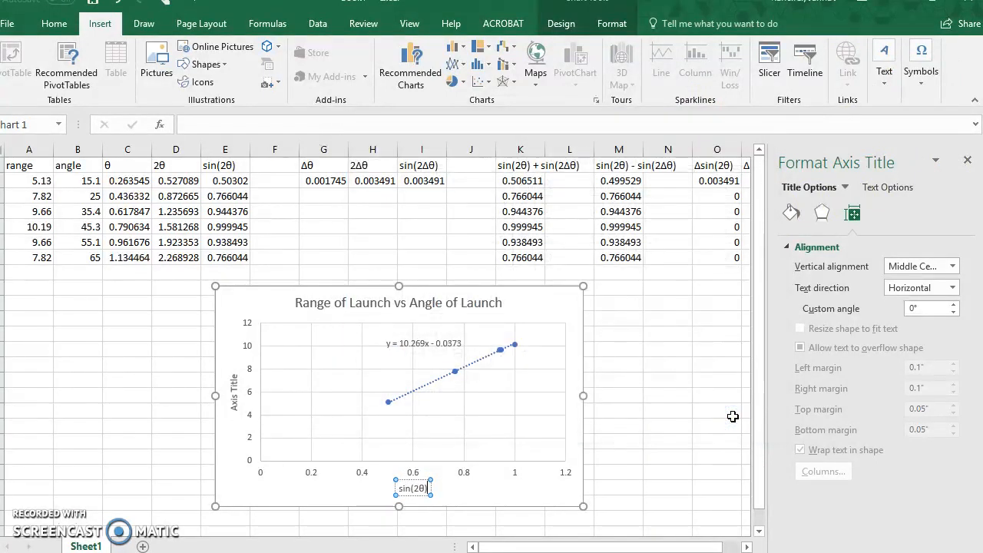
double_click(232, 390)
type("Range (m")
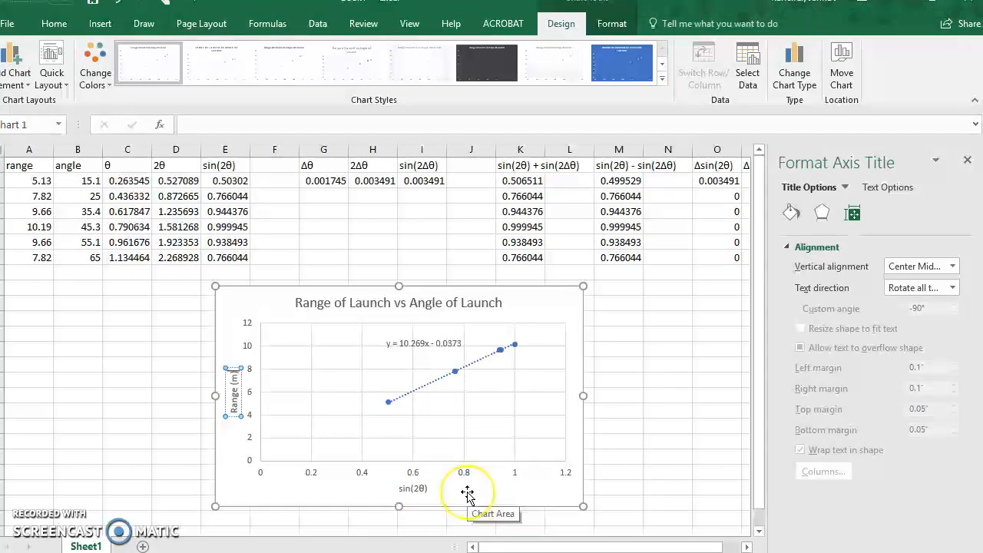
mouse_move(507, 306)
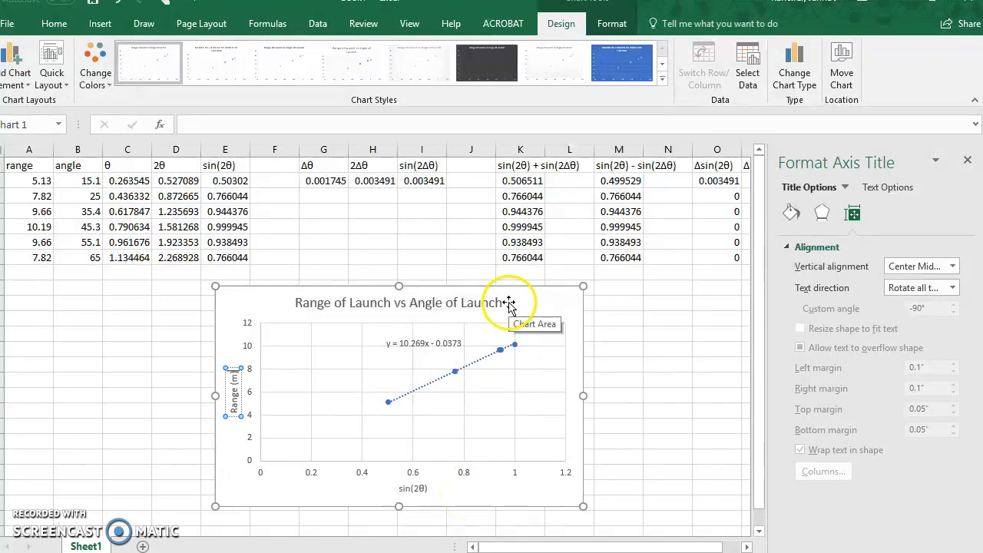
left_click(507, 304)
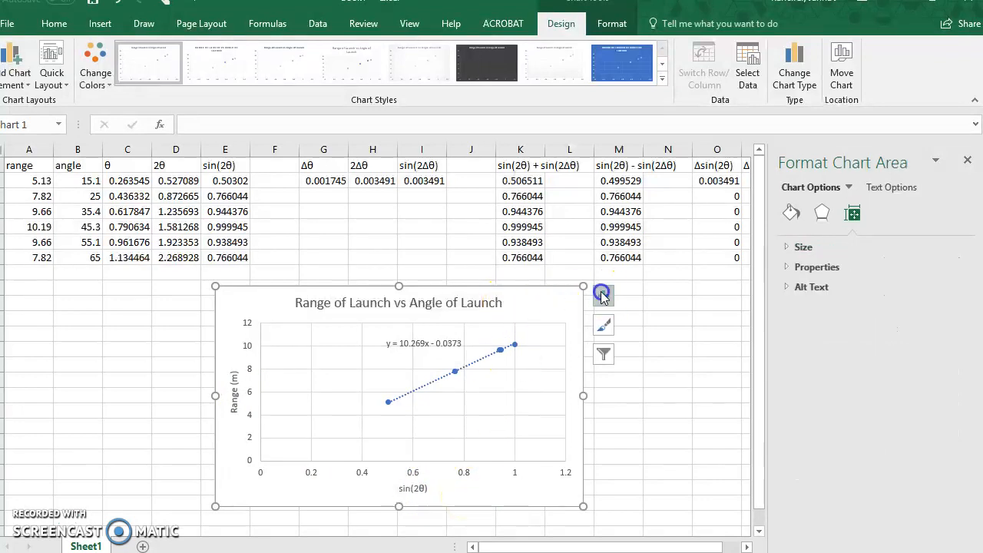
Add error bars to the data points and set the horizontal ones to custom uncertainty amounts.
left_click(602, 295)
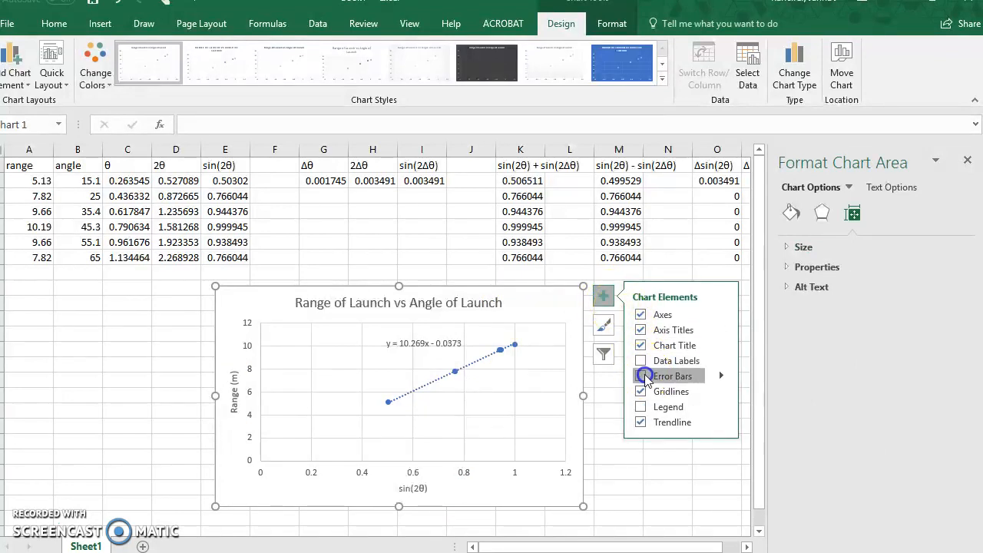
left_click(639, 375)
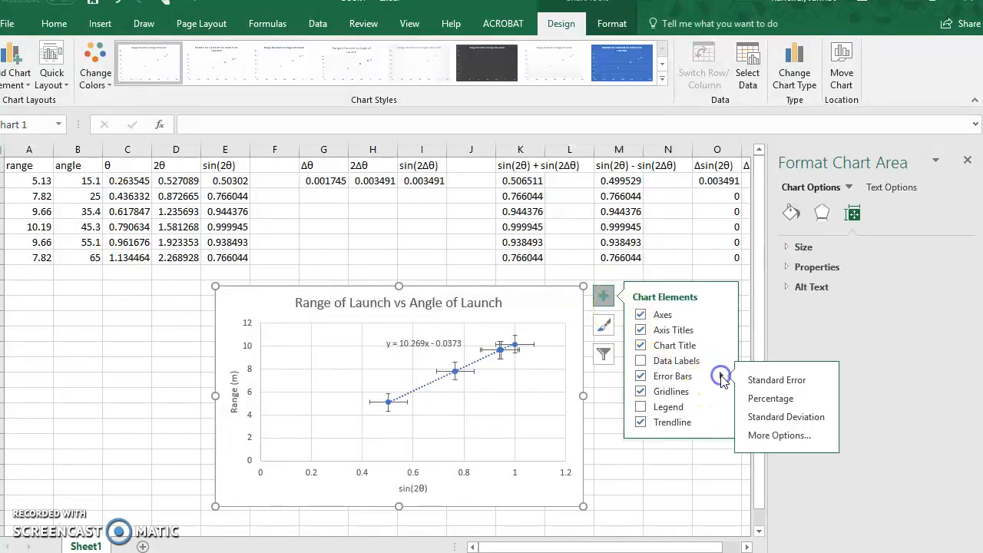
left_click(777, 434)
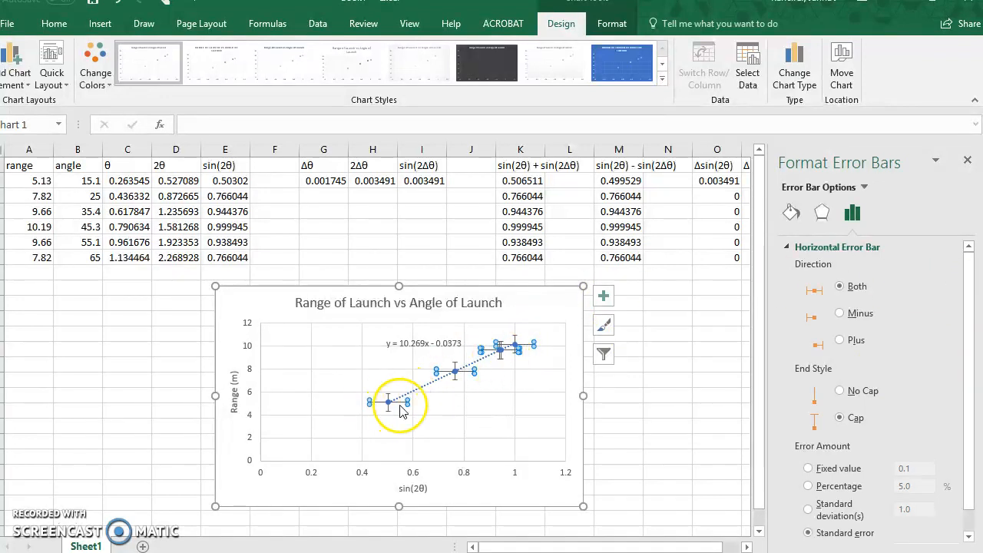
mouse_move(399, 403)
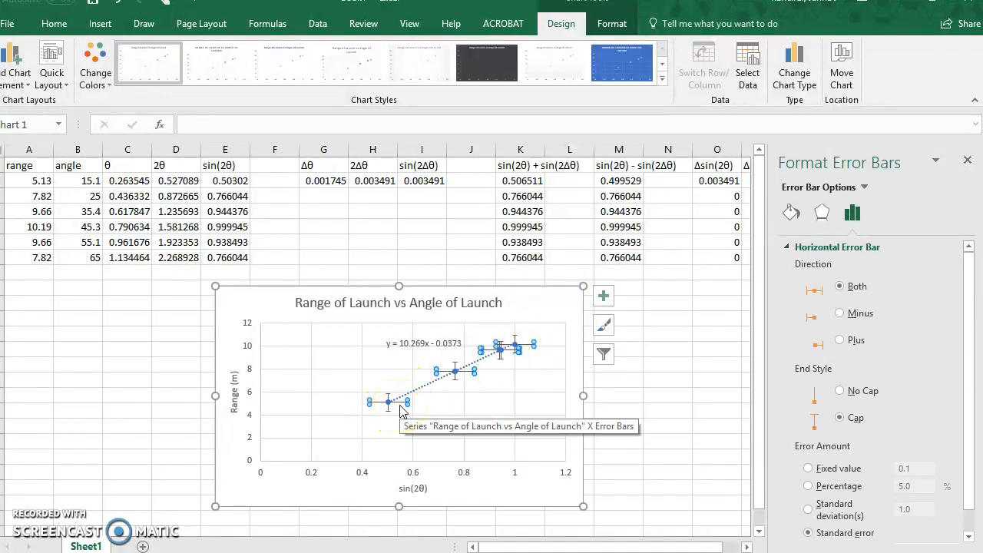
mouse_move(909, 330)
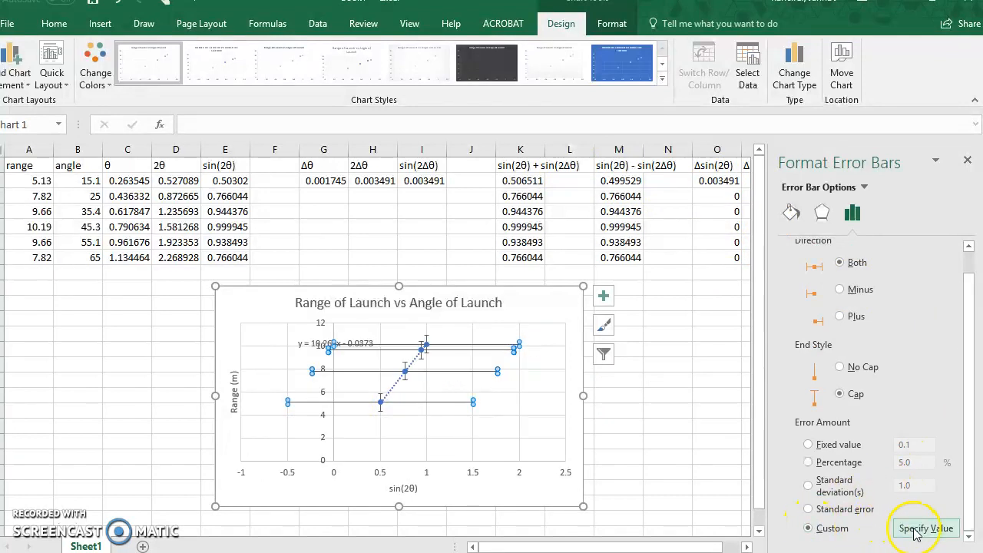
left_click(925, 528)
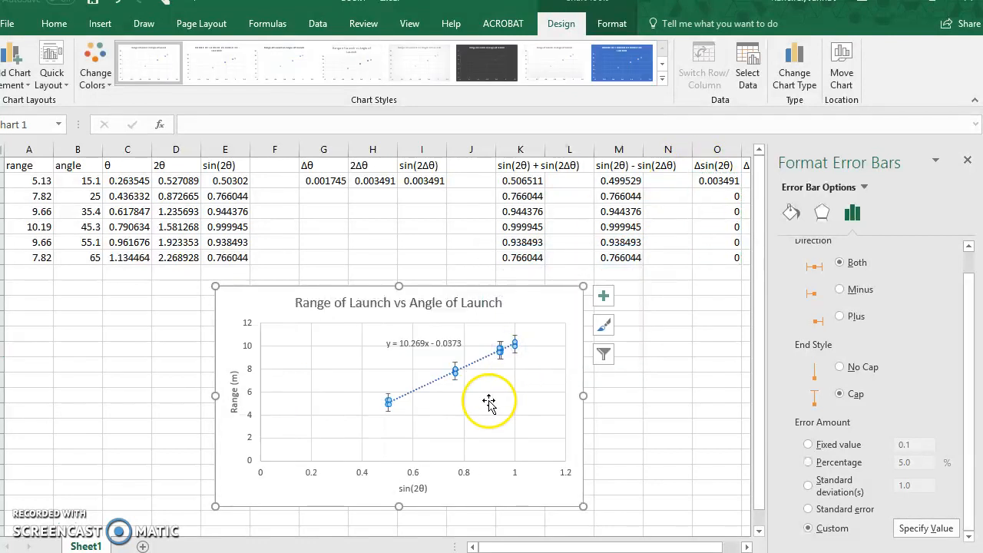
mouse_move(485, 400)
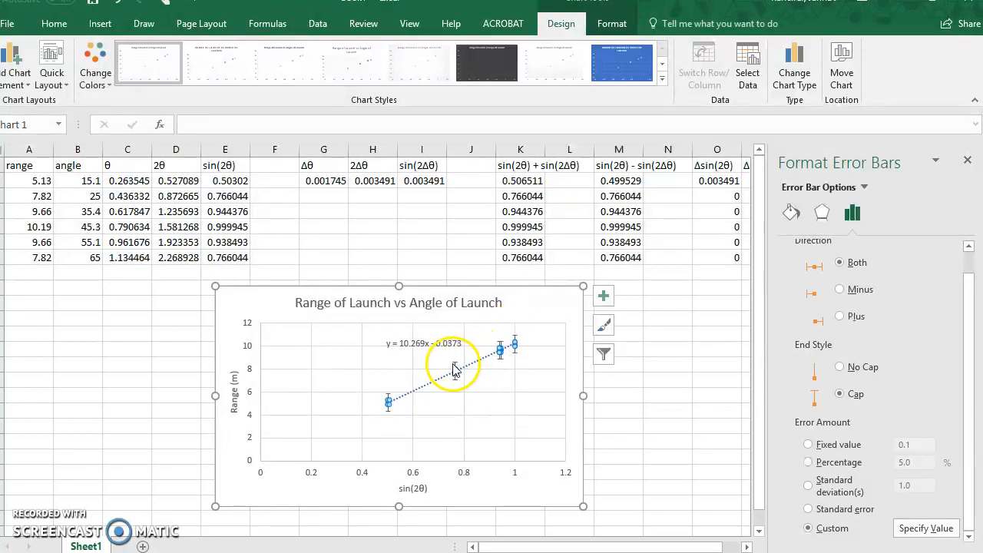
Set the vertical error bars to a custom amount of =Sheet1!$P$2, the 0.07 ΔR value.
left_click(455, 368)
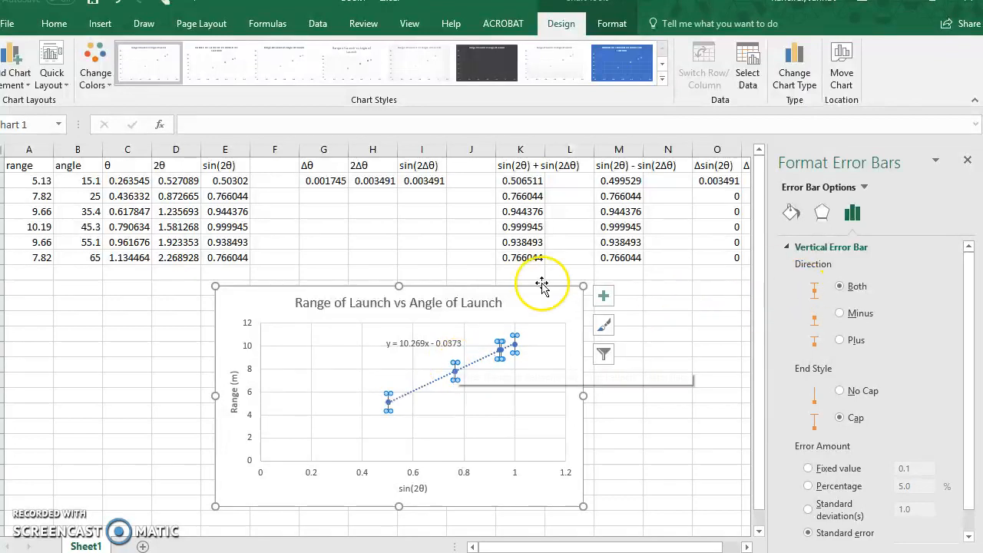
left_click(808, 528)
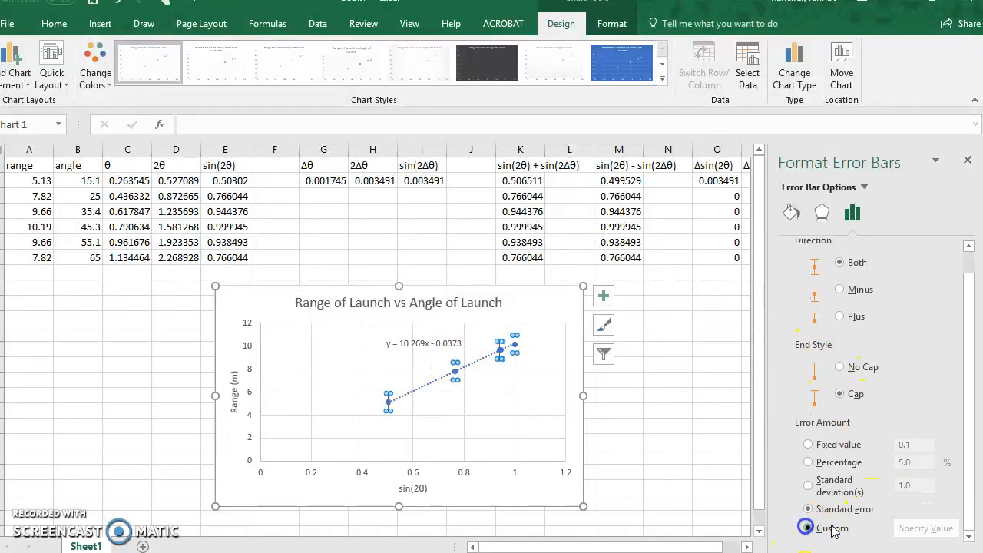
left_click(924, 528)
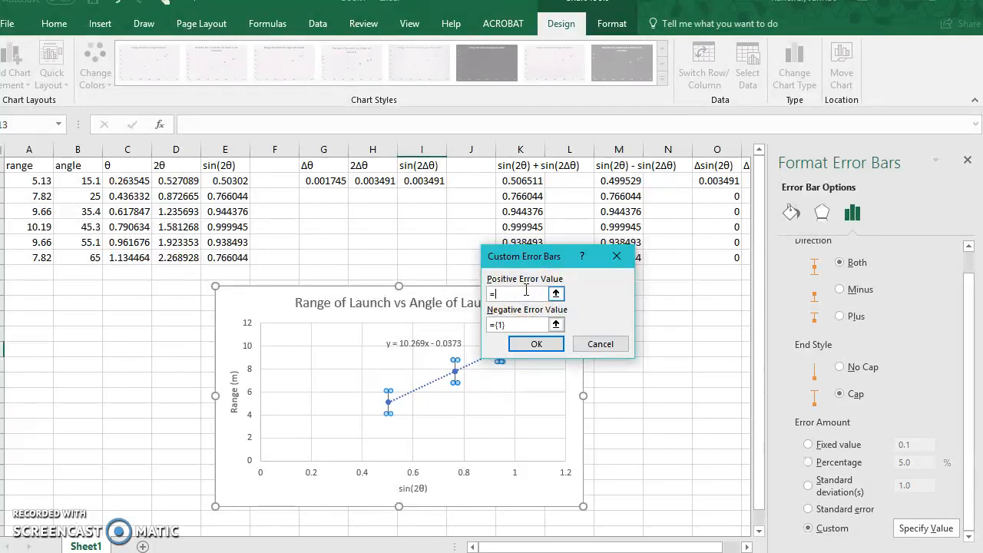
mouse_move(492, 547)
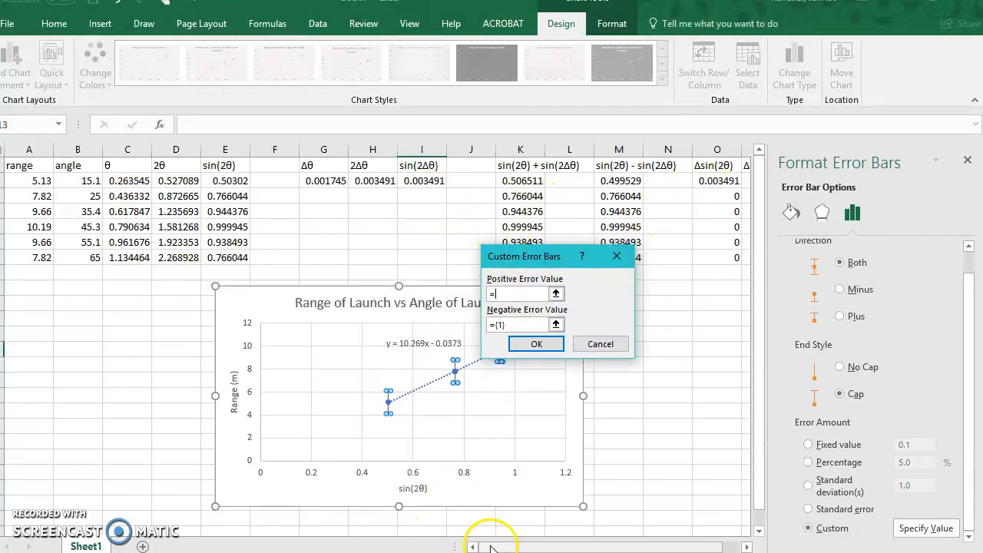
left_click(715, 181)
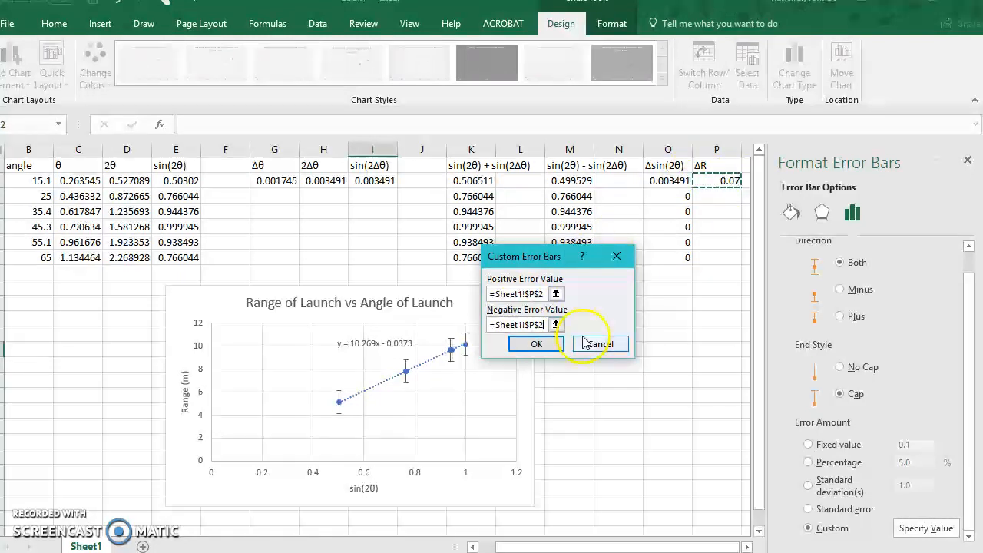
left_click(536, 344)
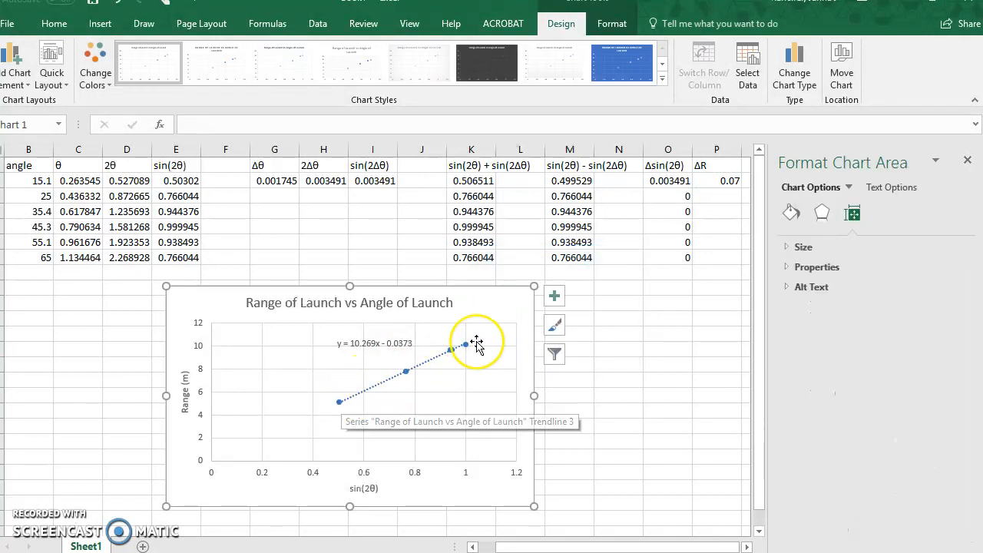
mouse_move(448, 311)
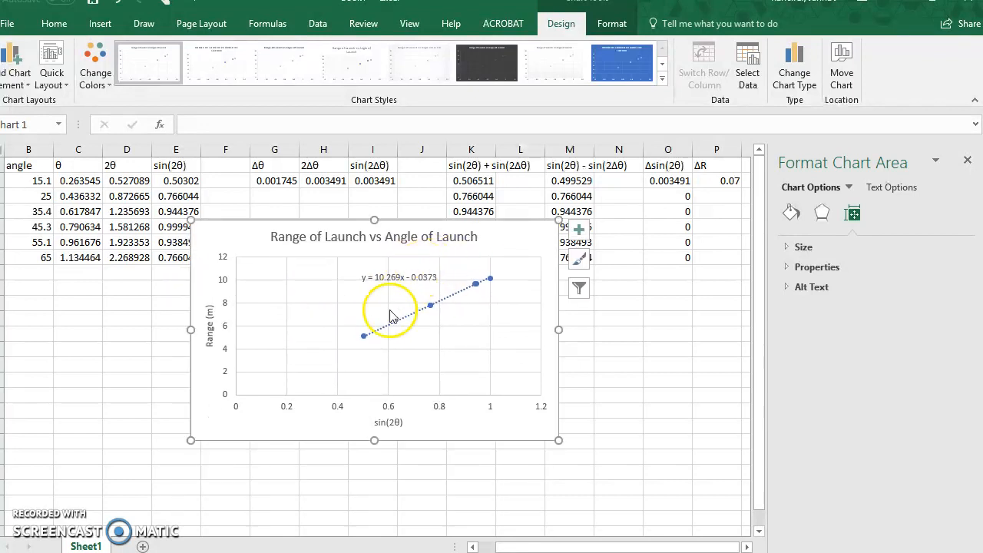
mouse_move(541, 269)
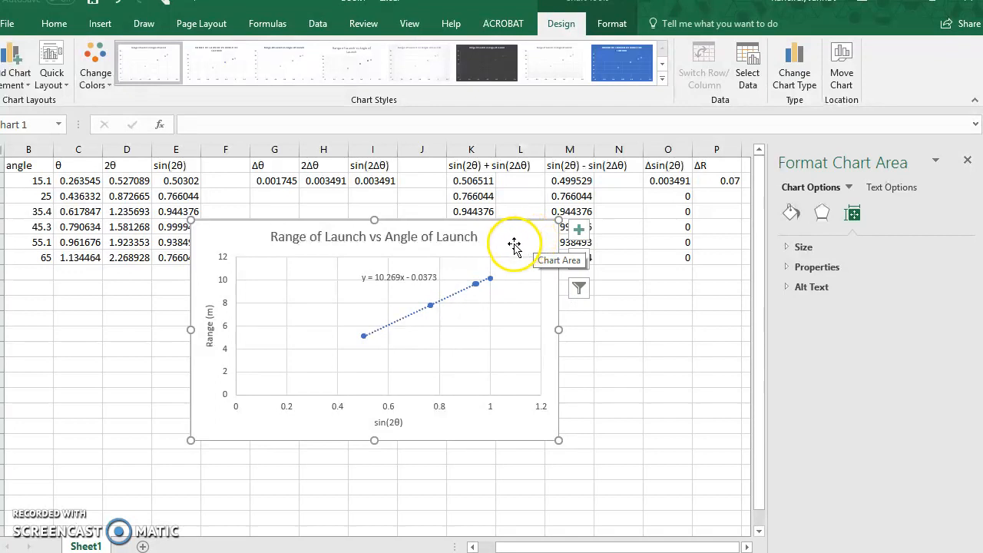
mouse_move(311, 244)
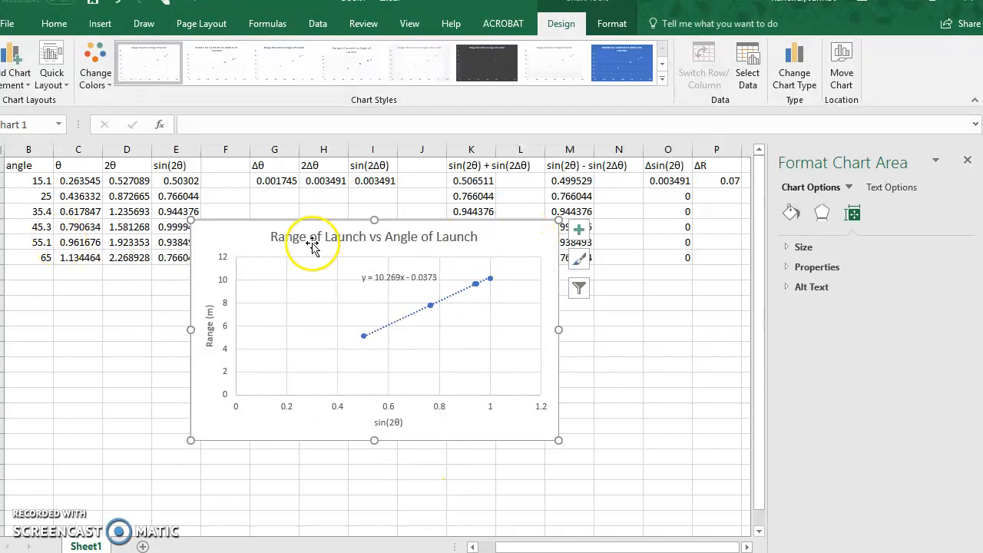
mouse_move(378, 277)
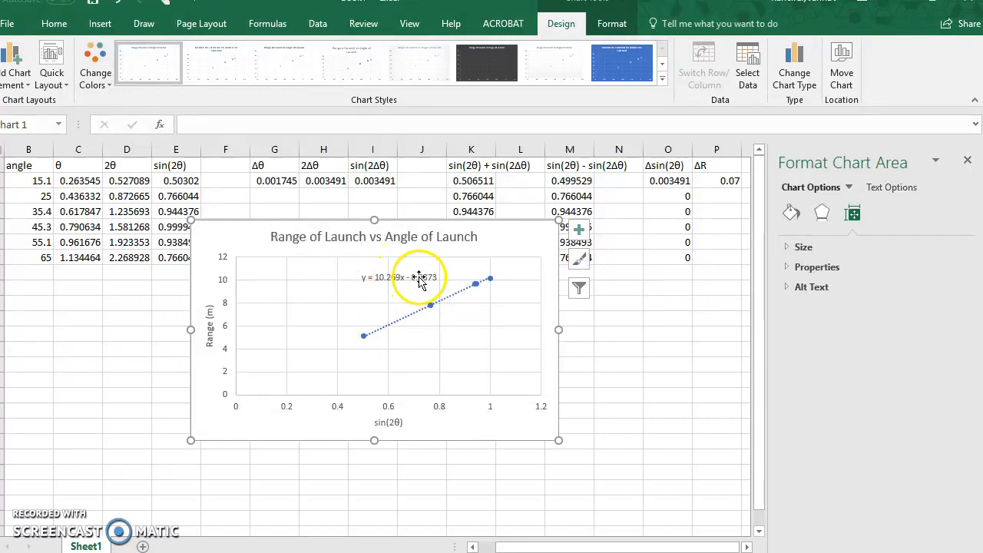
Select the trendline equation label after moving the chart up toward the data table.
left_click(399, 277)
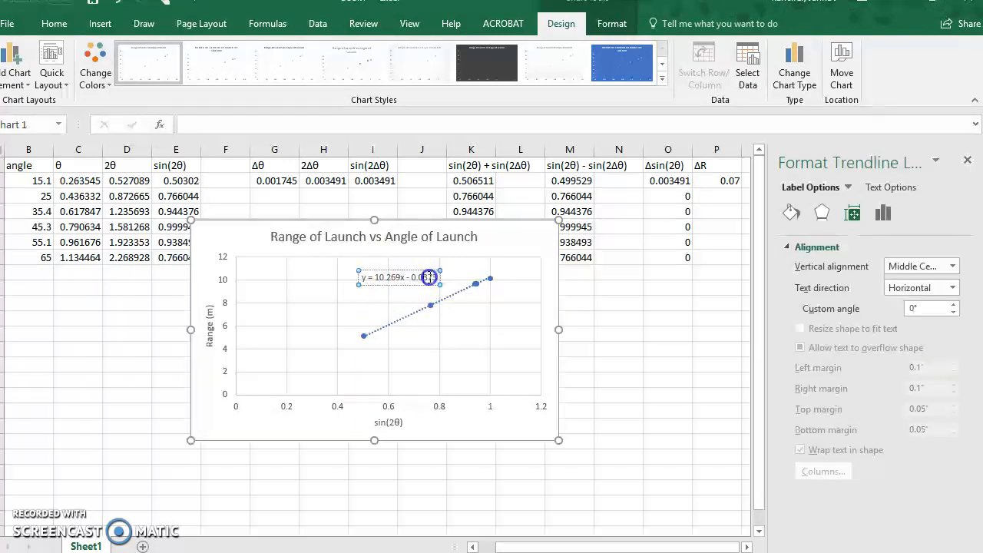
mouse_move(449, 408)
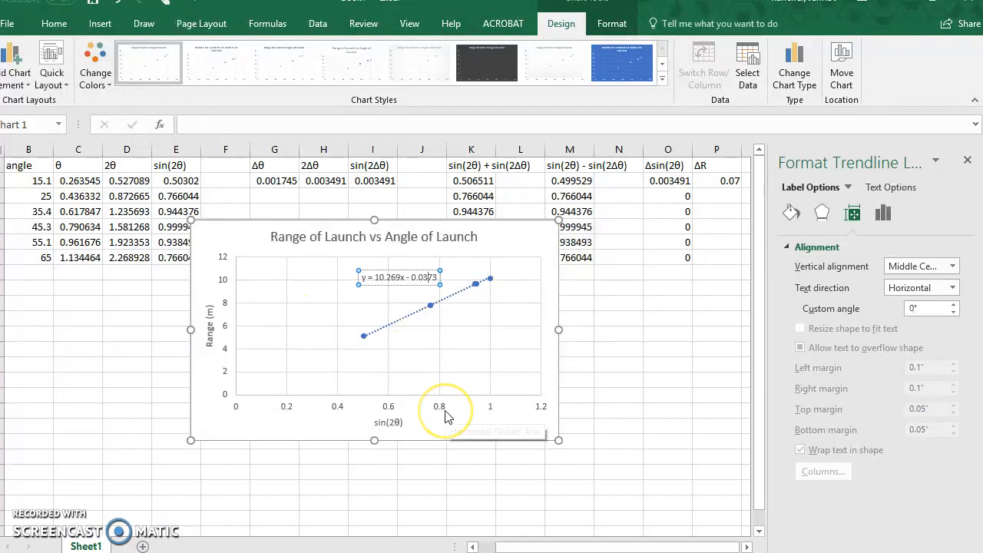